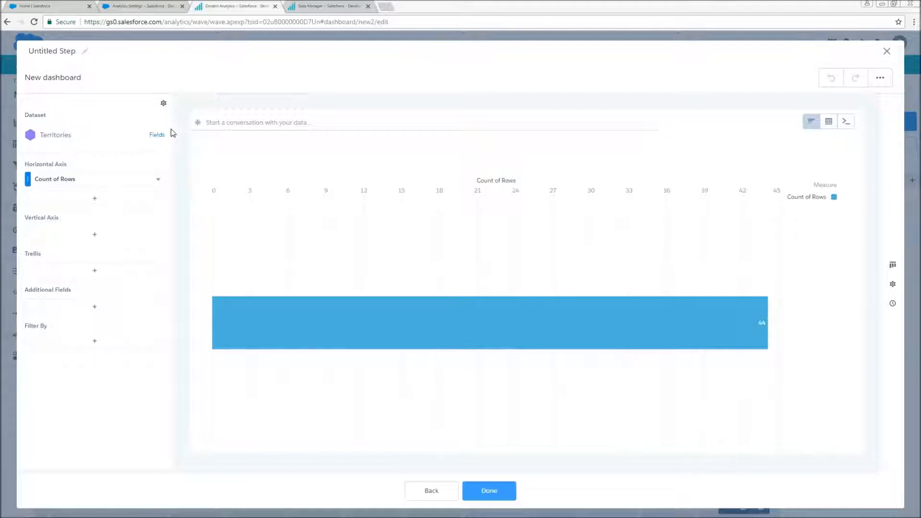
Browse the Territories dataset's field list, then close it.
click(157, 134)
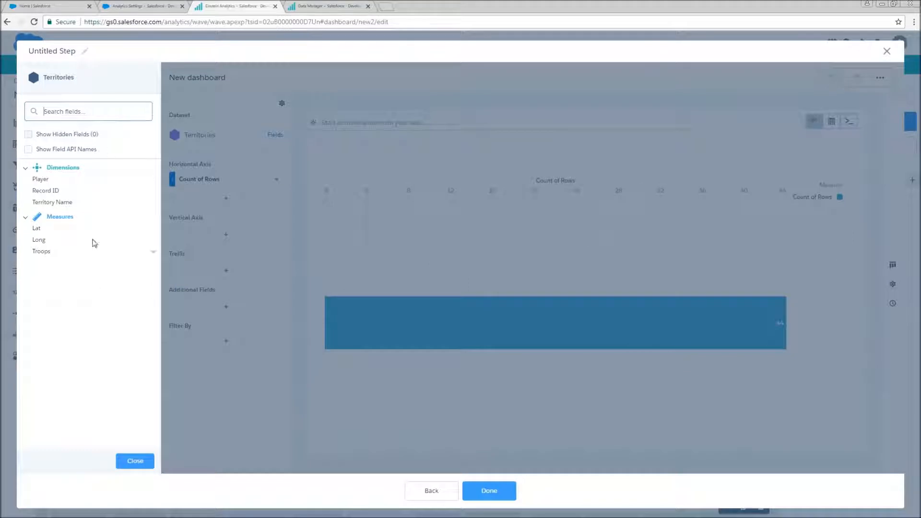
mouse_move(115, 416)
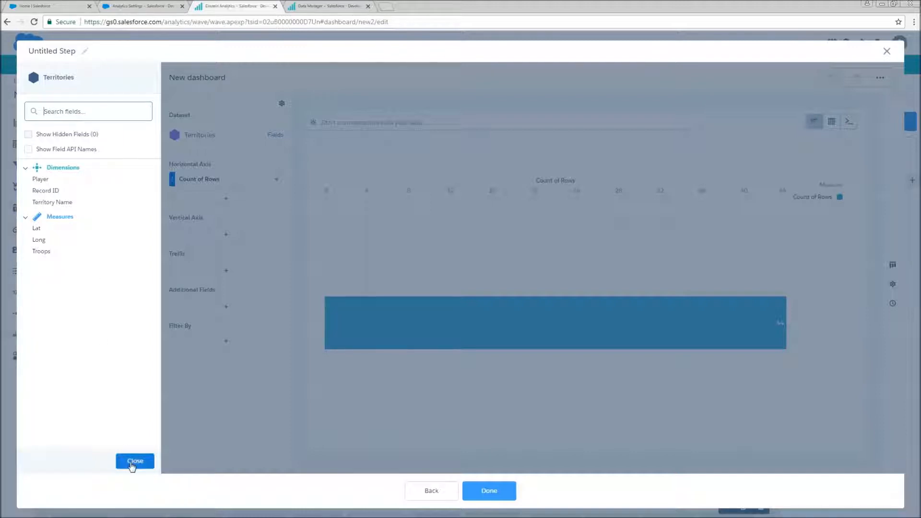
click(135, 464)
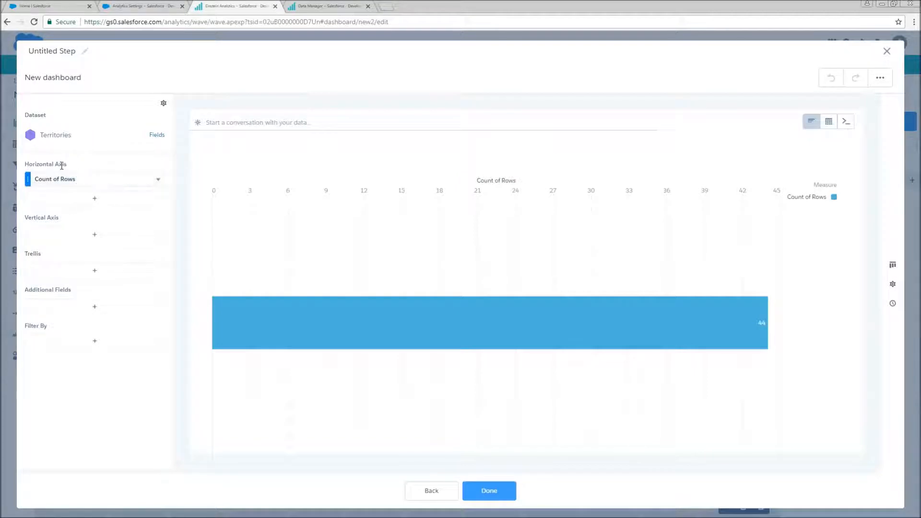
mouse_move(60, 221)
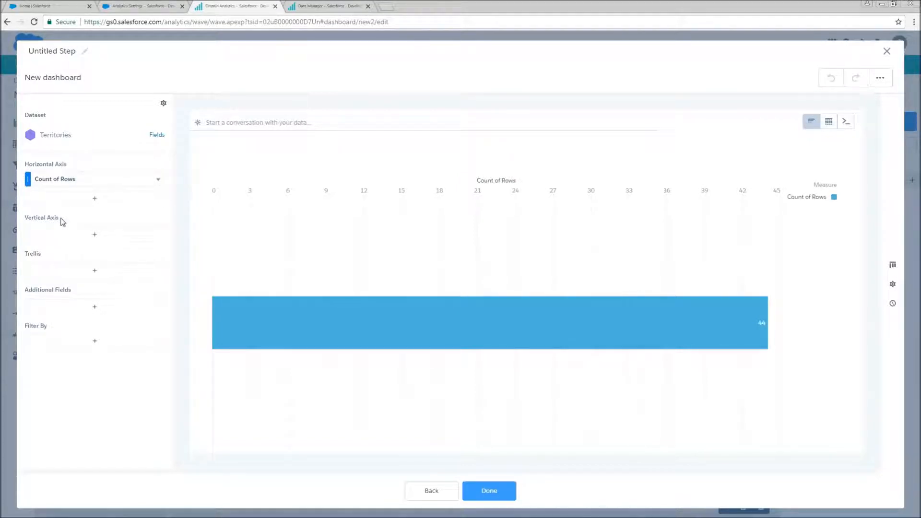
mouse_move(52, 229)
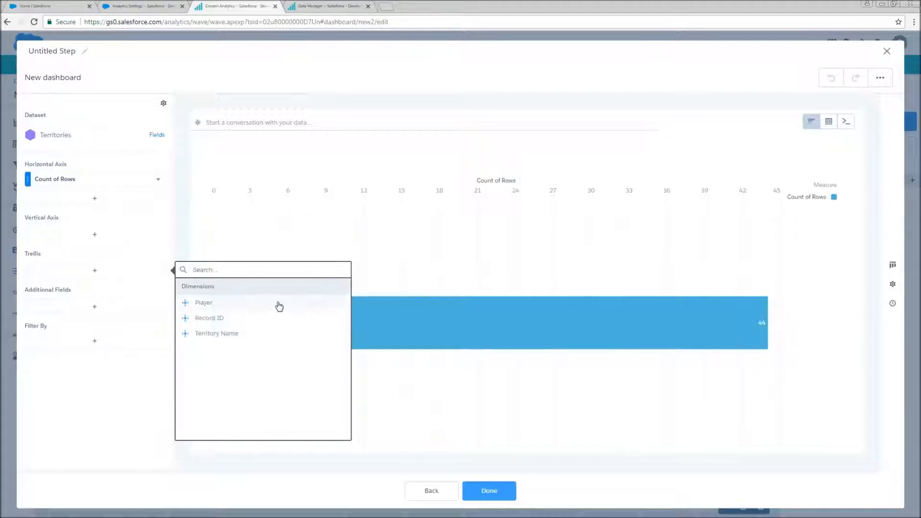
mouse_move(267, 322)
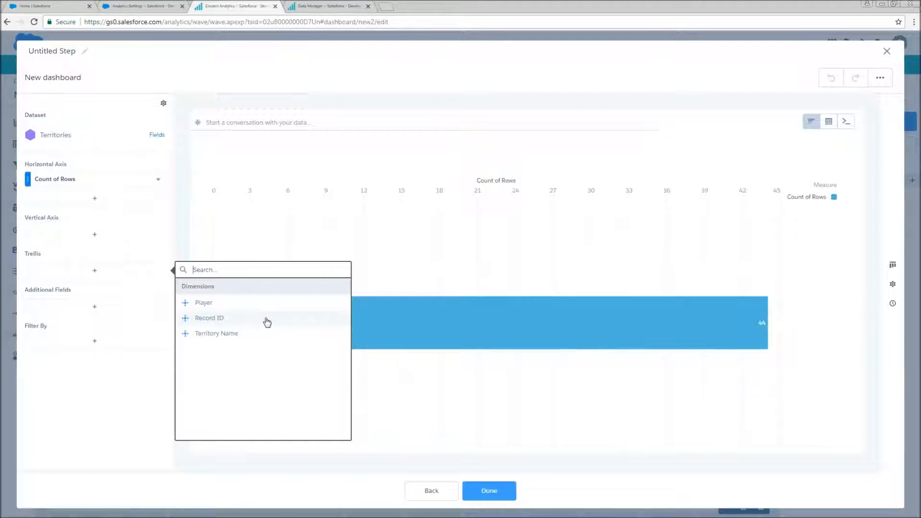
mouse_move(246, 335)
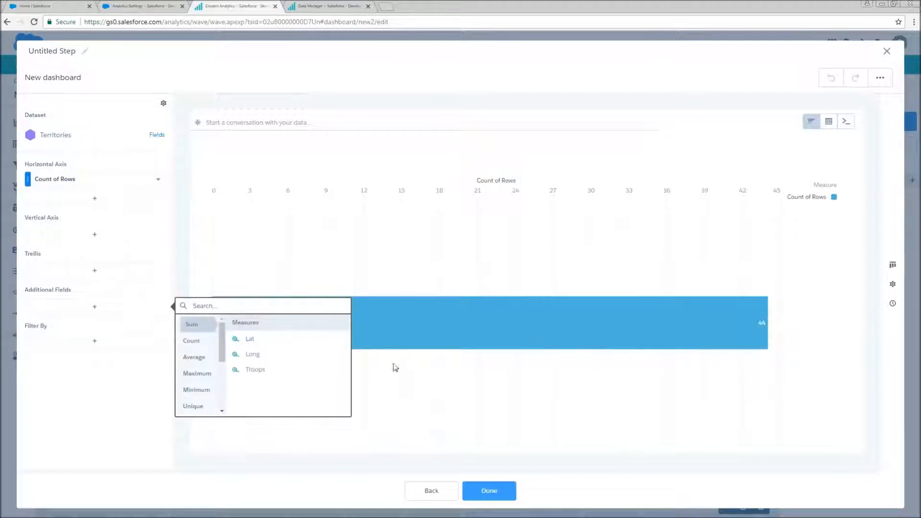
scroll(down, 3)
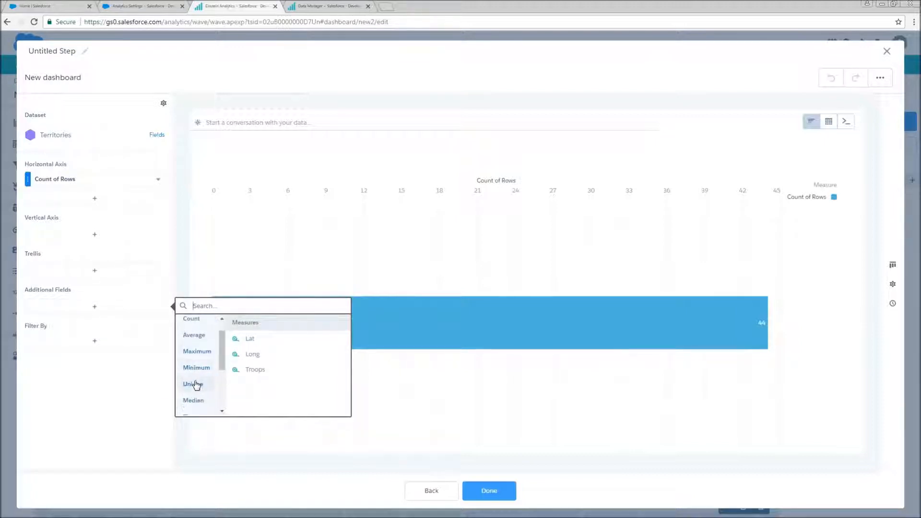
scroll(down, 3)
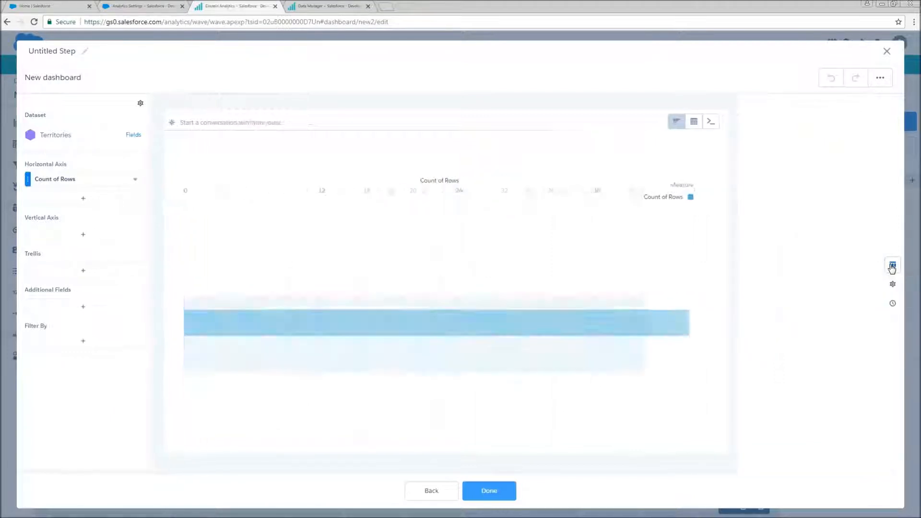
Look over chart types and formatting settings, then show the step's change history.
click(892, 264)
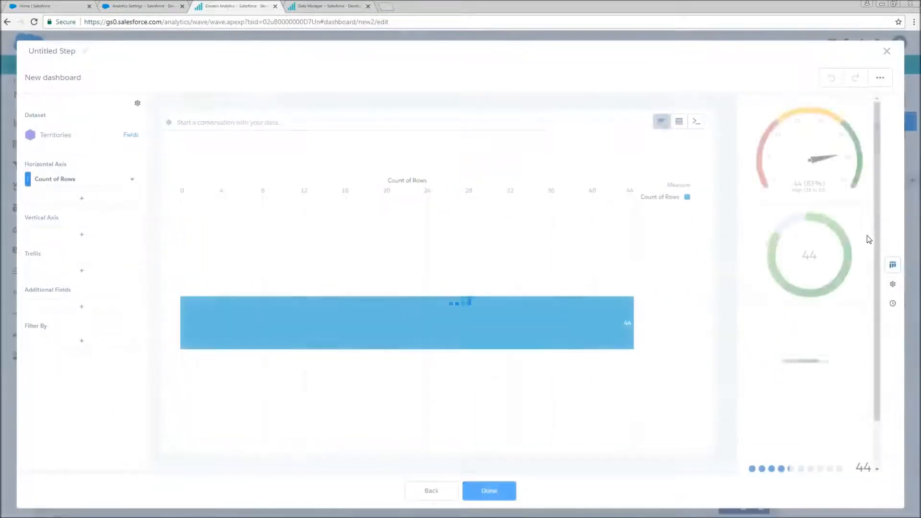
scroll(down, 3)
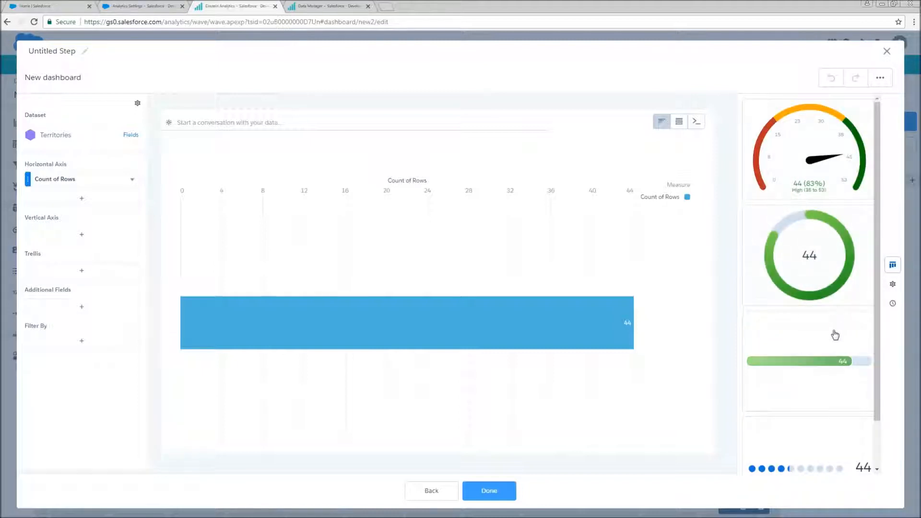
mouse_move(893, 284)
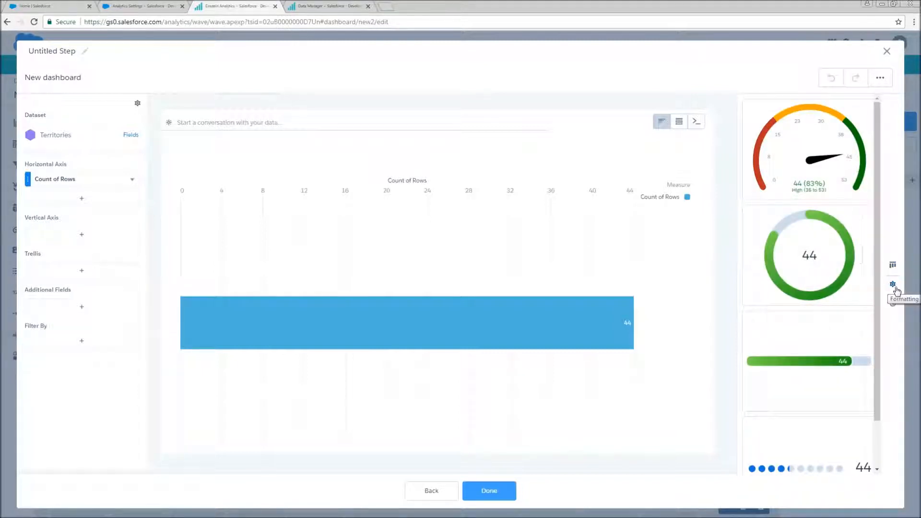
click(892, 285)
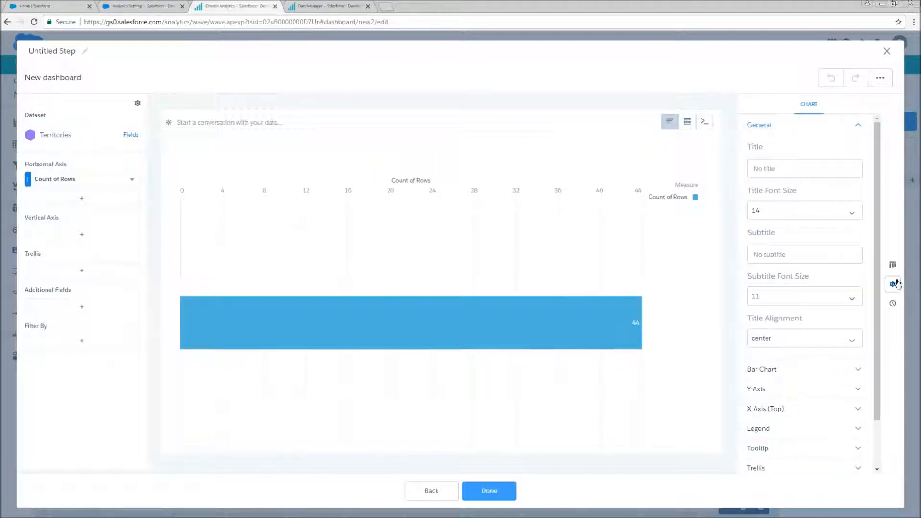
mouse_move(892, 304)
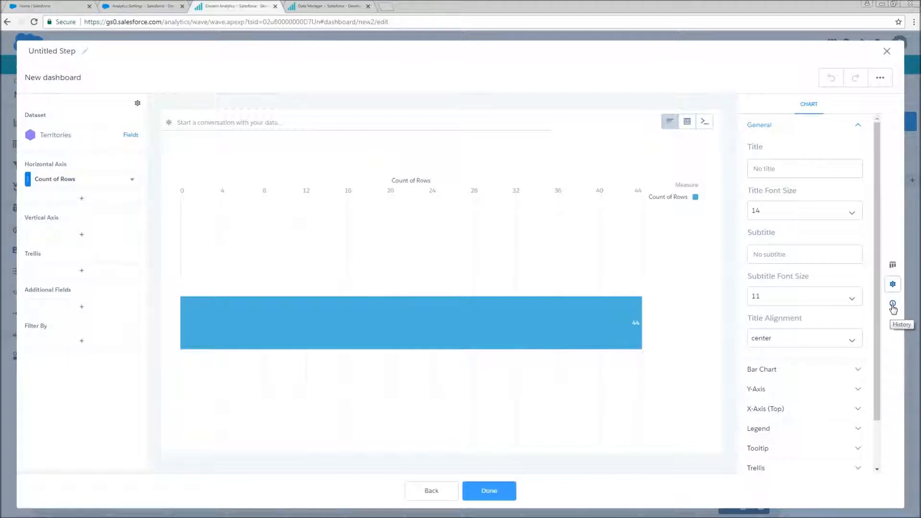
click(892, 303)
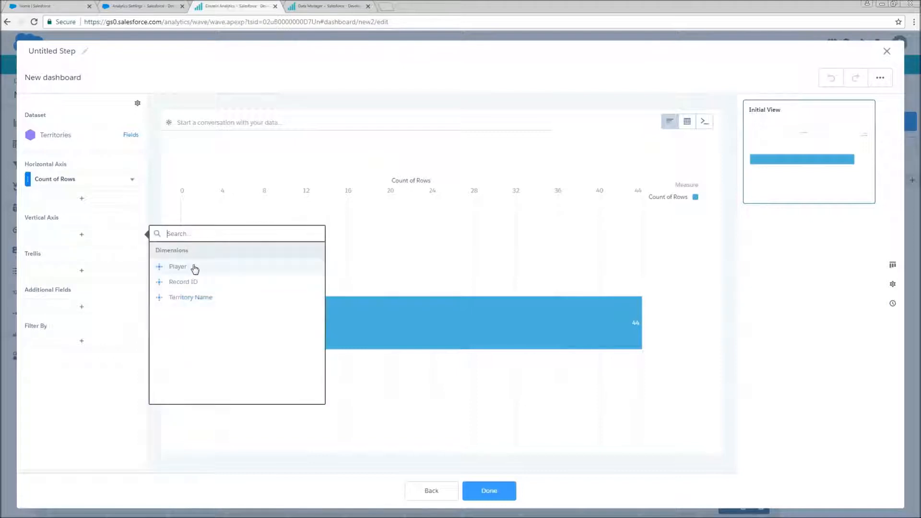
Group the Count of Rows bars by Player, then try Territory Name as a second grouping.
click(178, 266)
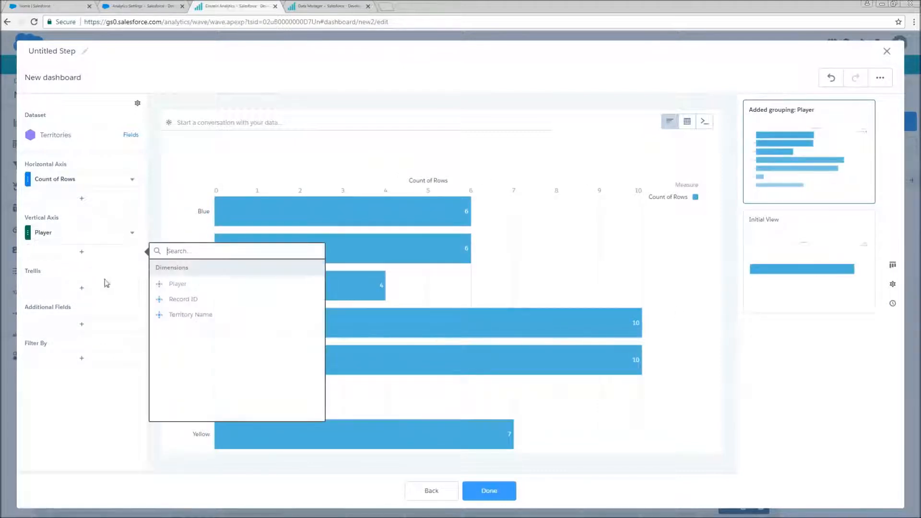
click(190, 314)
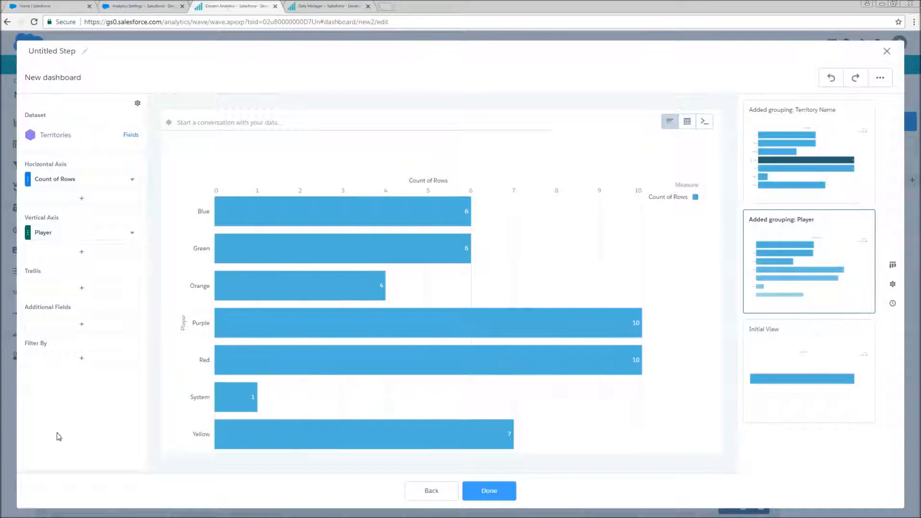
mouse_move(508, 309)
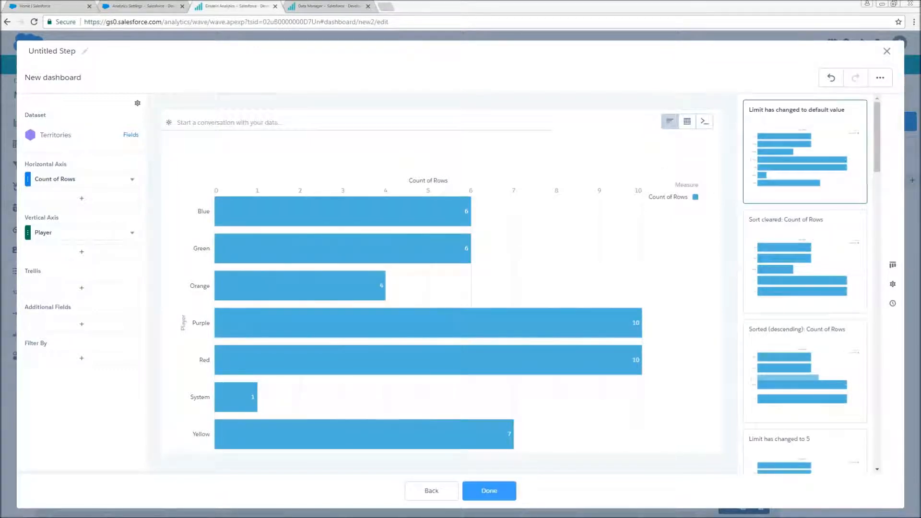
mouse_move(296, 142)
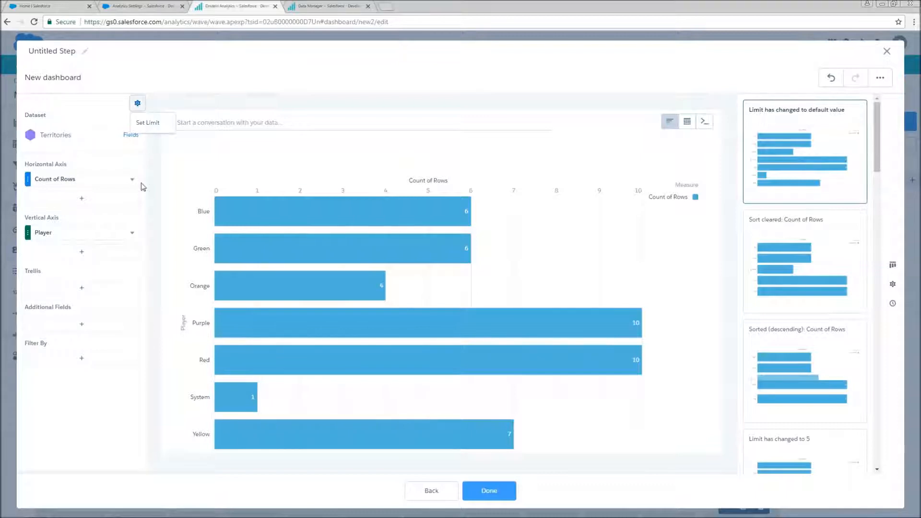
Limit the Player chart to 5 results and sort Count of Rows descending.
click(147, 122)
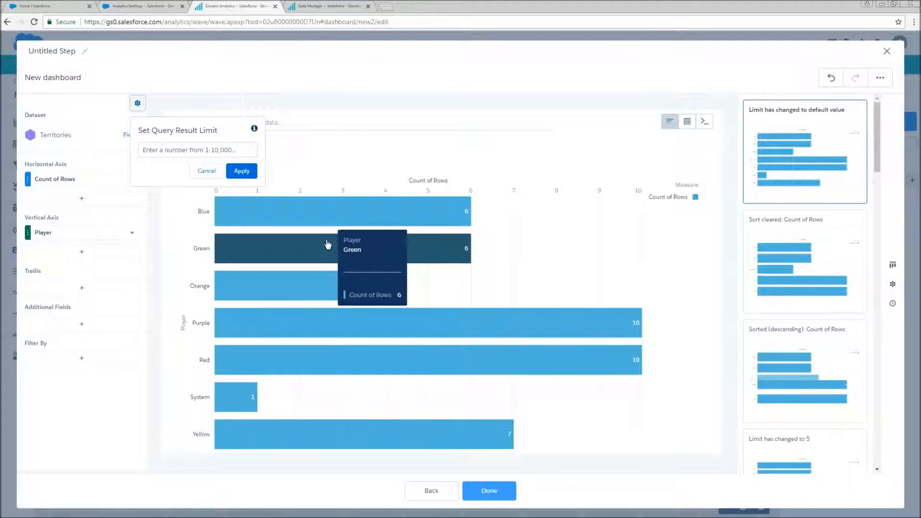
mouse_move(247, 210)
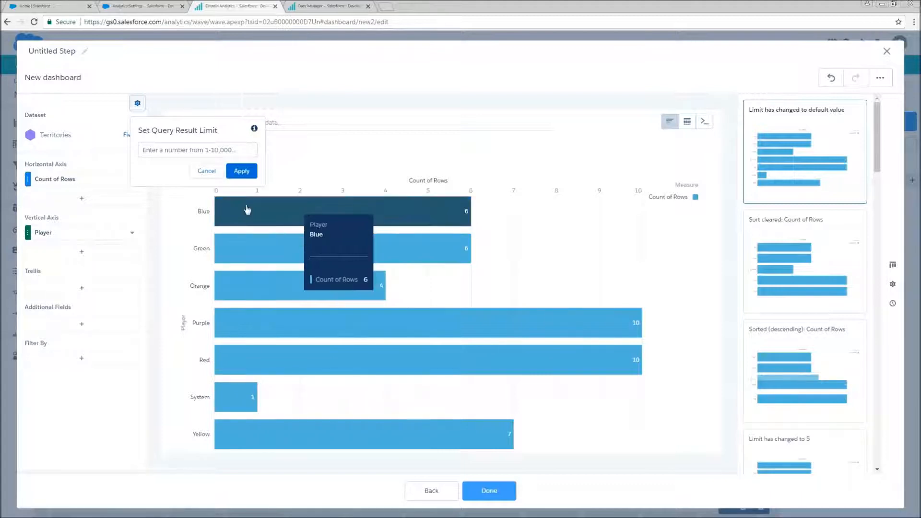
click(197, 149)
text(5)
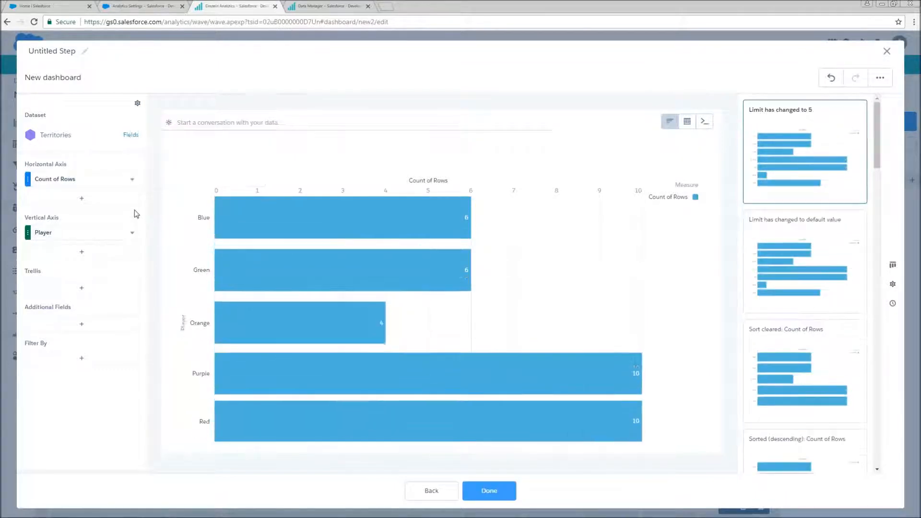
click(132, 179)
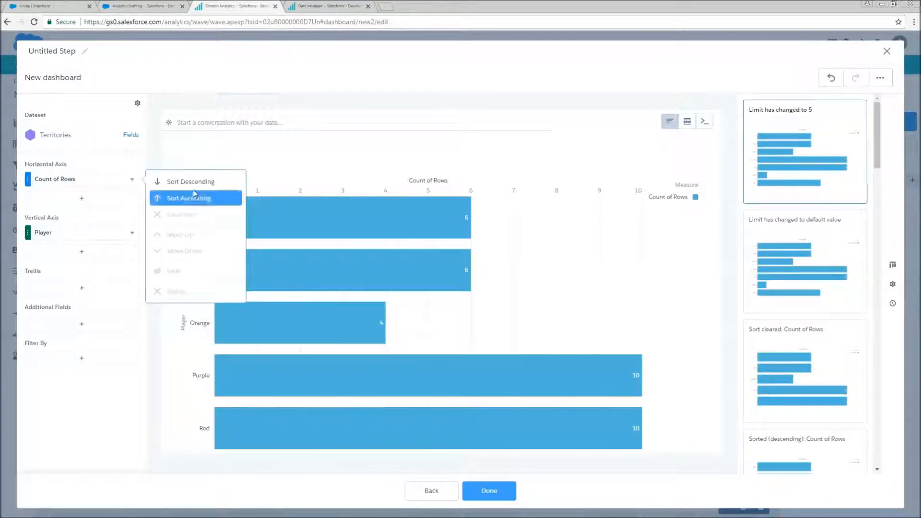
click(191, 181)
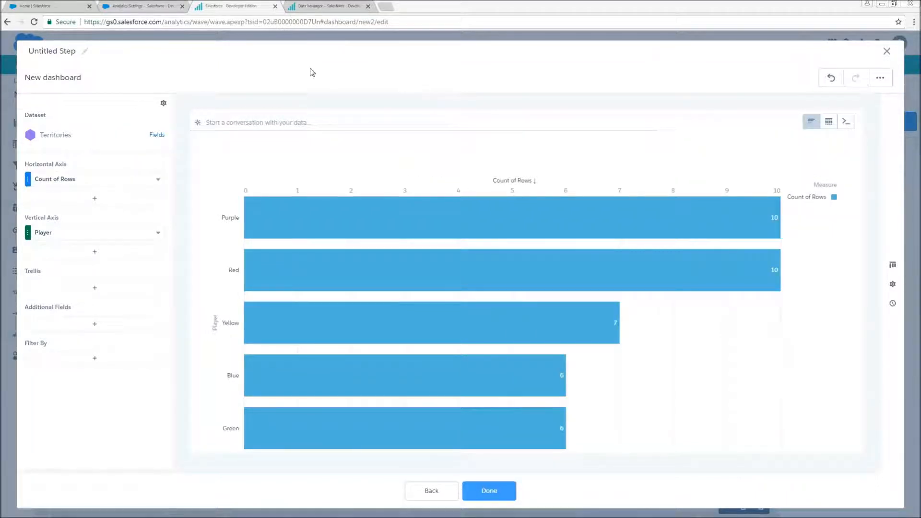
click(142, 6)
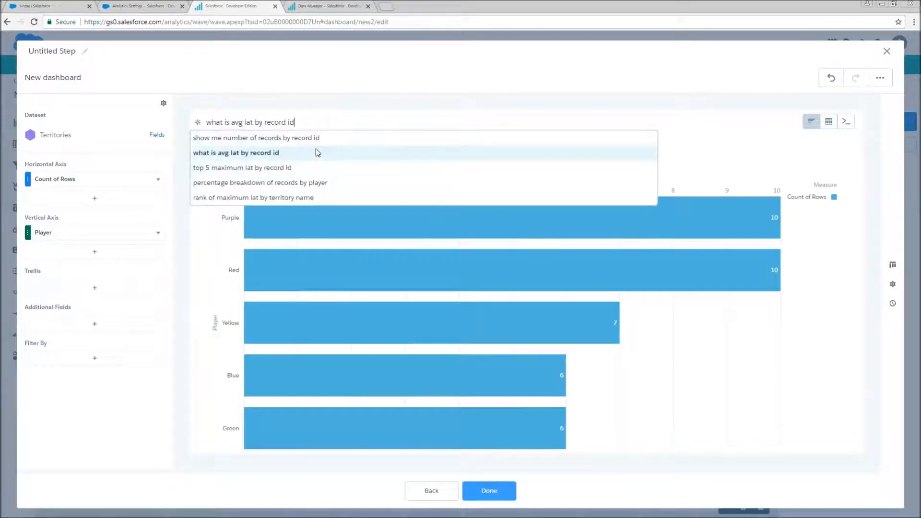
click(256, 197)
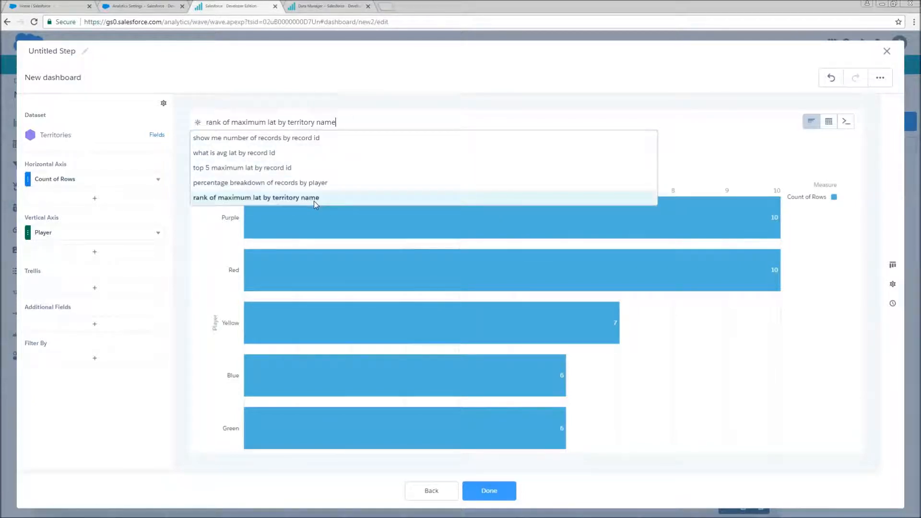
click(234, 152)
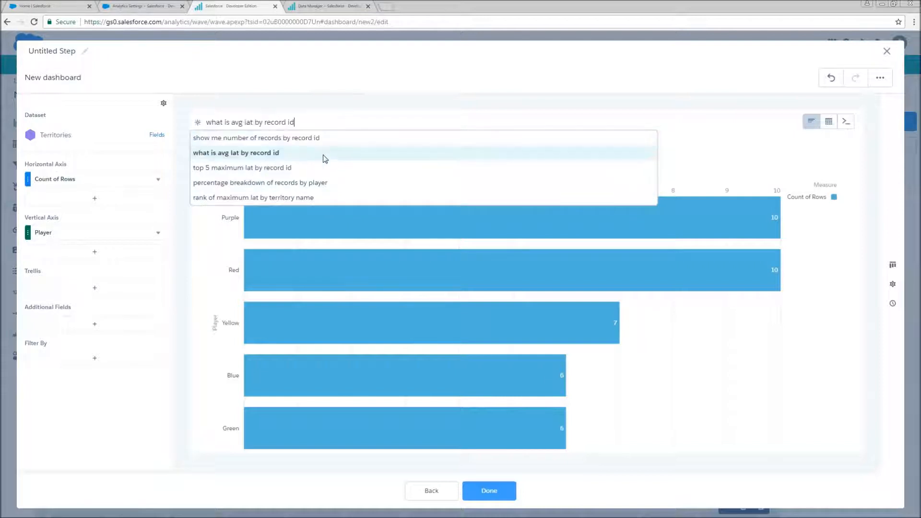
click(255, 197)
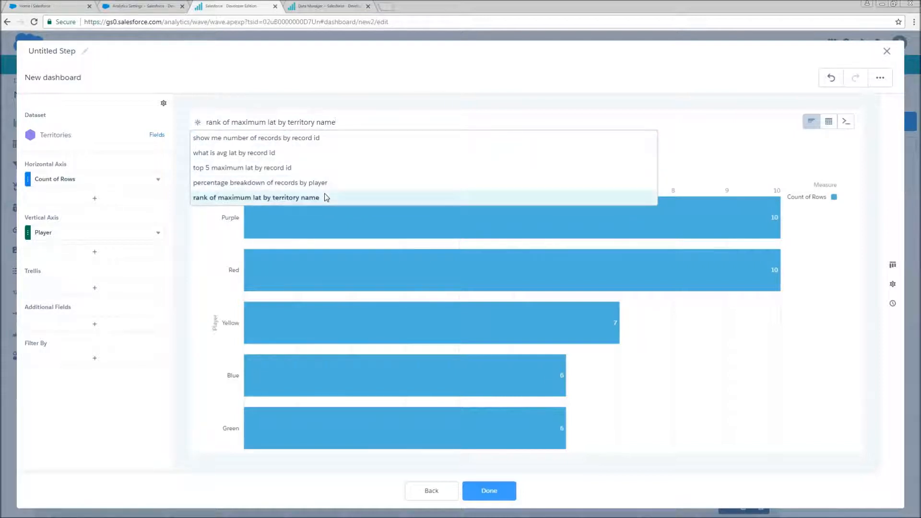
click(234, 153)
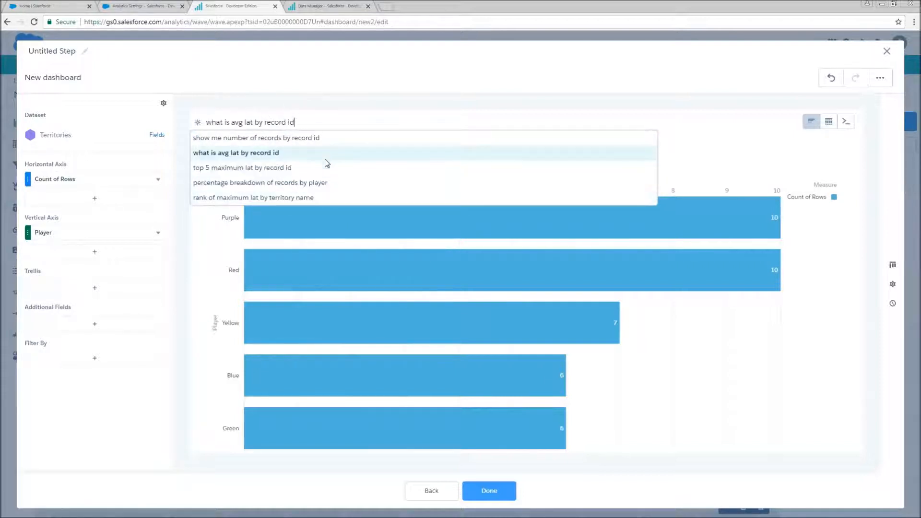
click(242, 167)
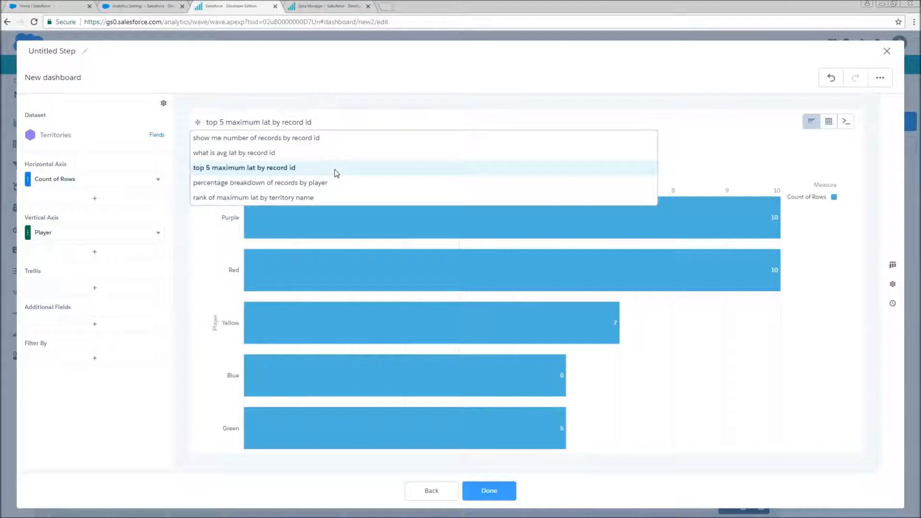
click(263, 183)
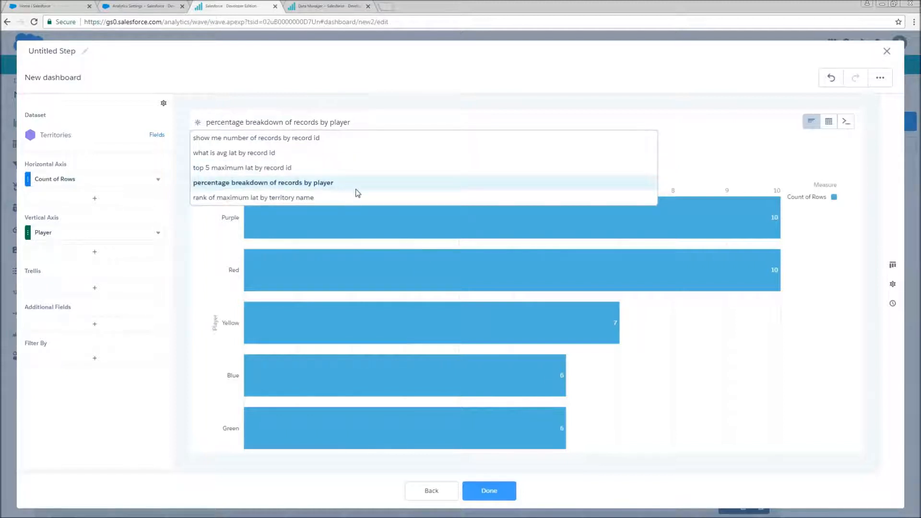
click(253, 198)
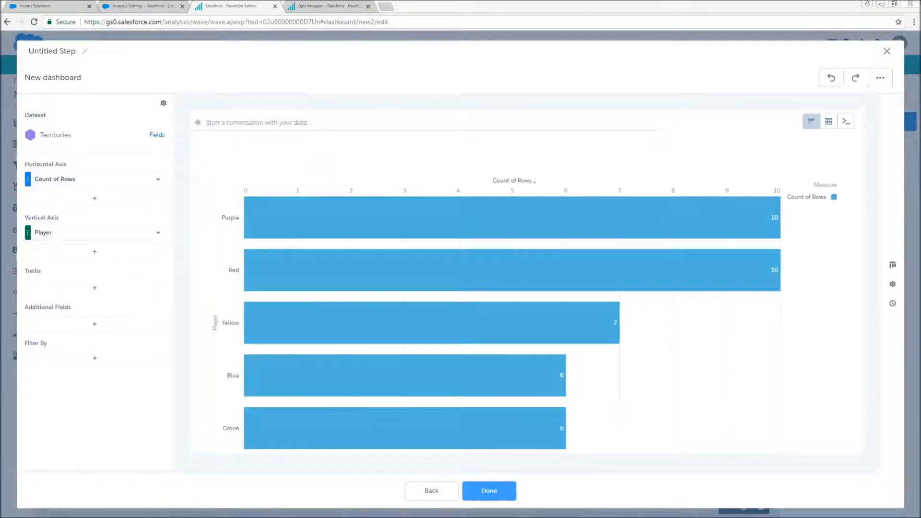
mouse_move(811, 121)
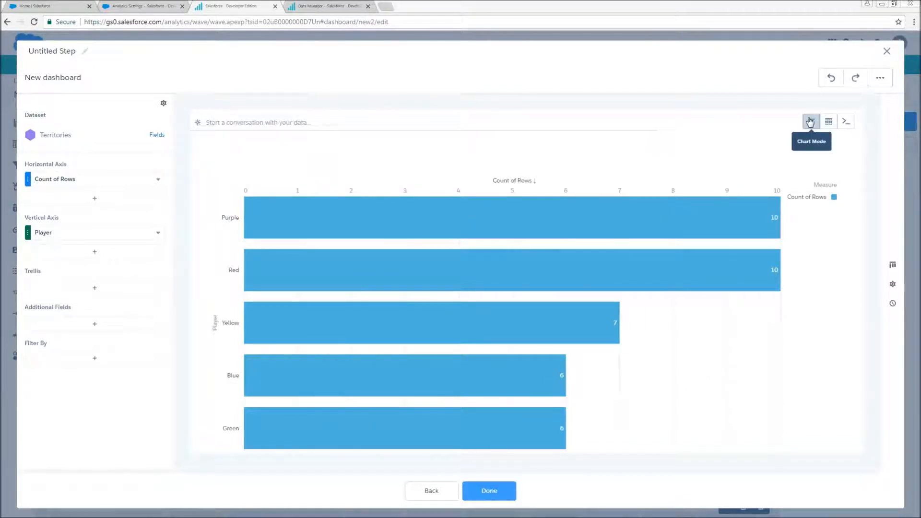
Switch the step's chart type to Geo Map.
click(810, 121)
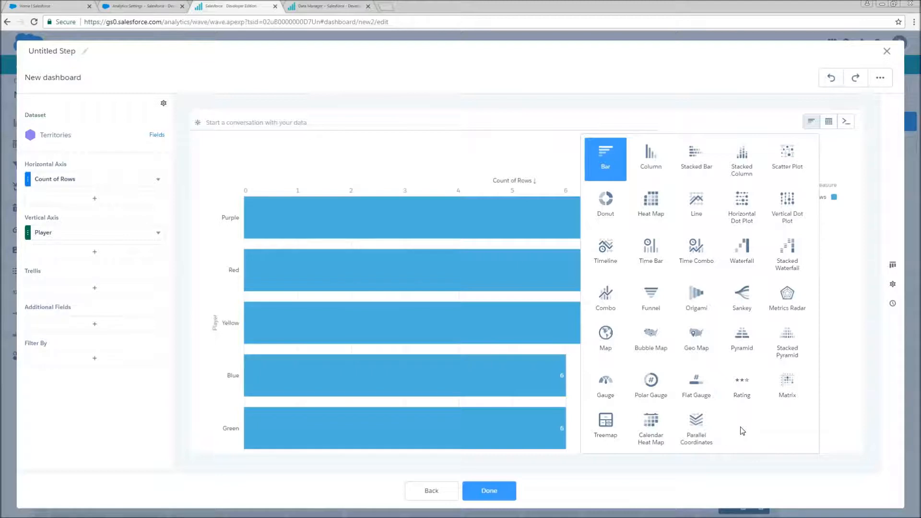
click(696, 338)
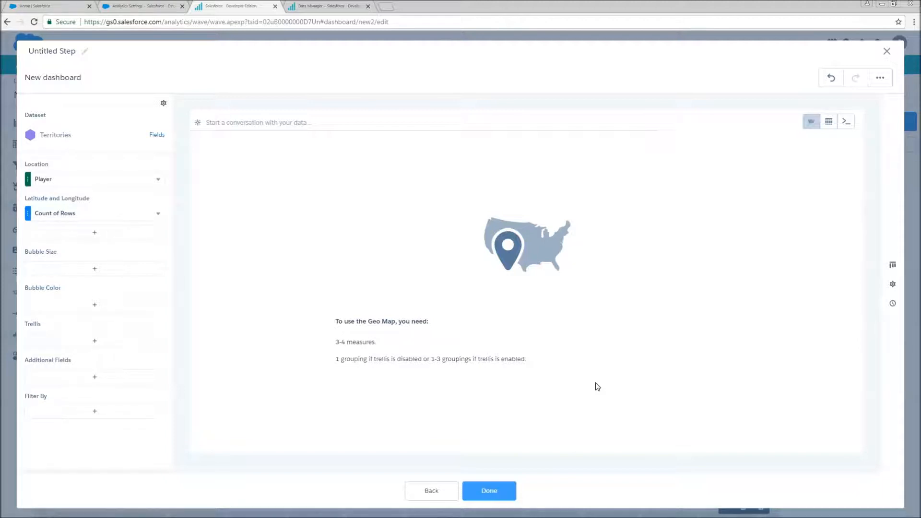
mouse_move(564, 395)
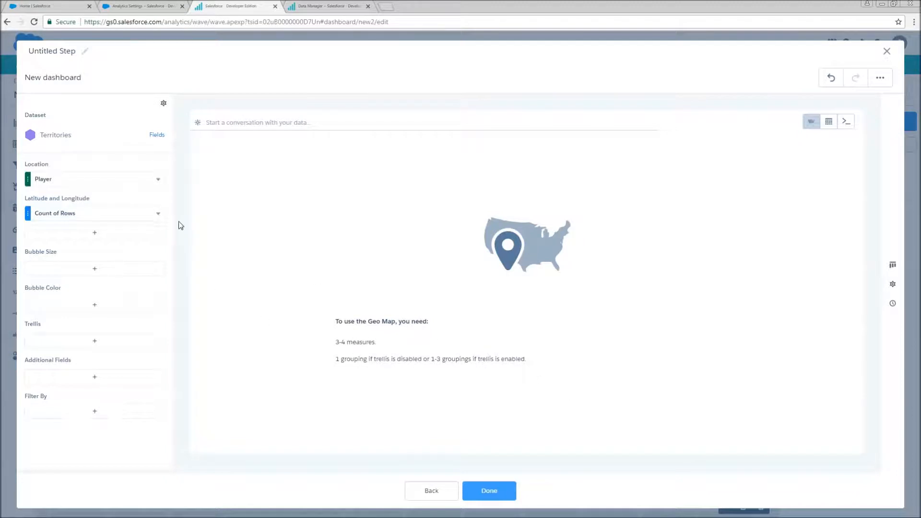
Use Sum of Lat/Long for position, Sum of Troops for bubble size, Territory Name as location.
click(157, 212)
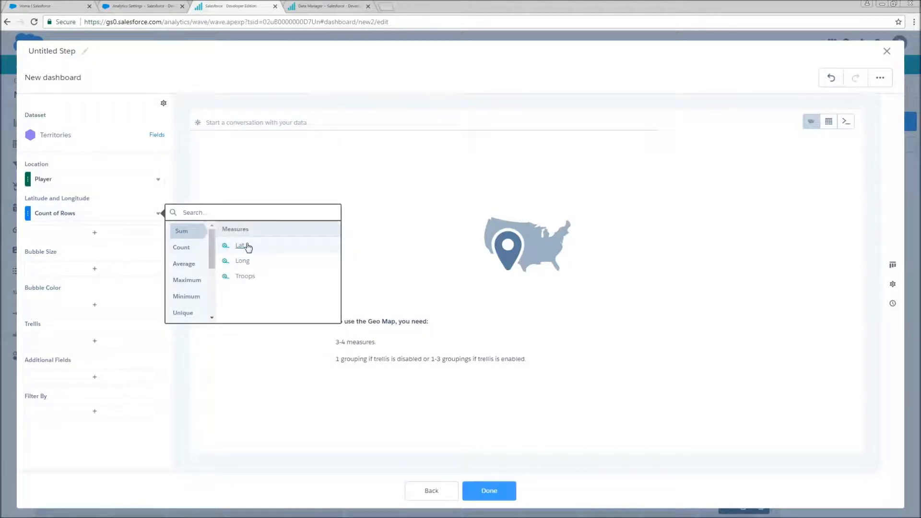
click(241, 245)
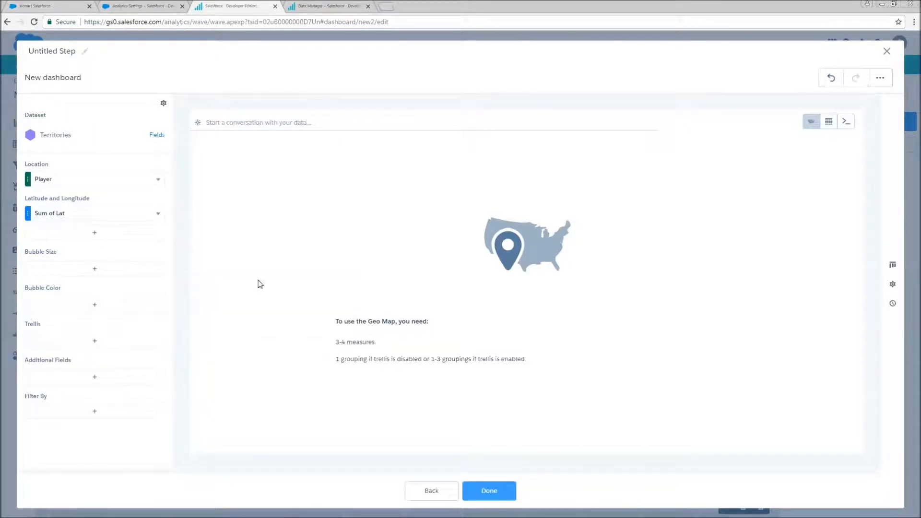
click(94, 233)
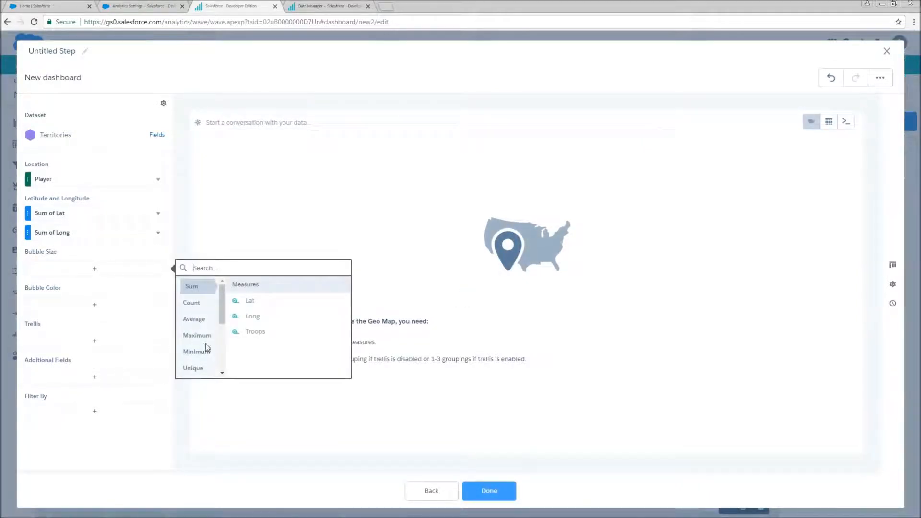
click(254, 331)
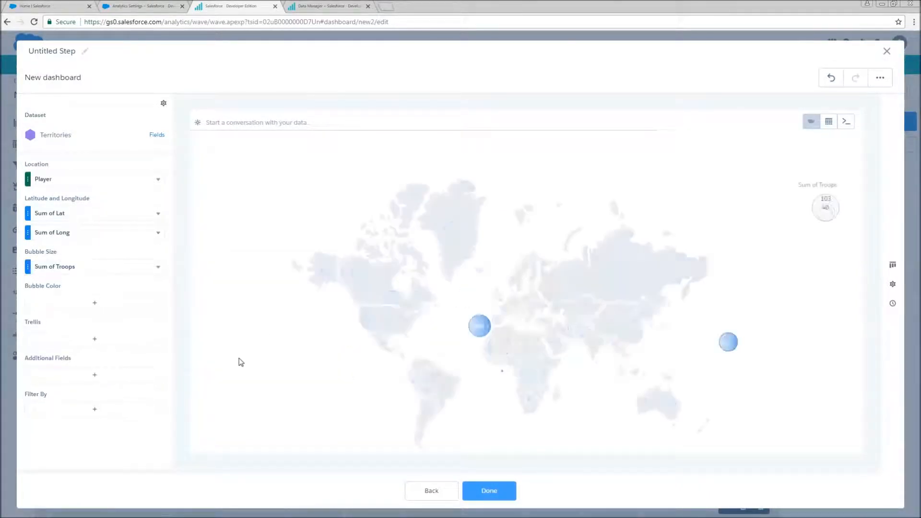
click(94, 179)
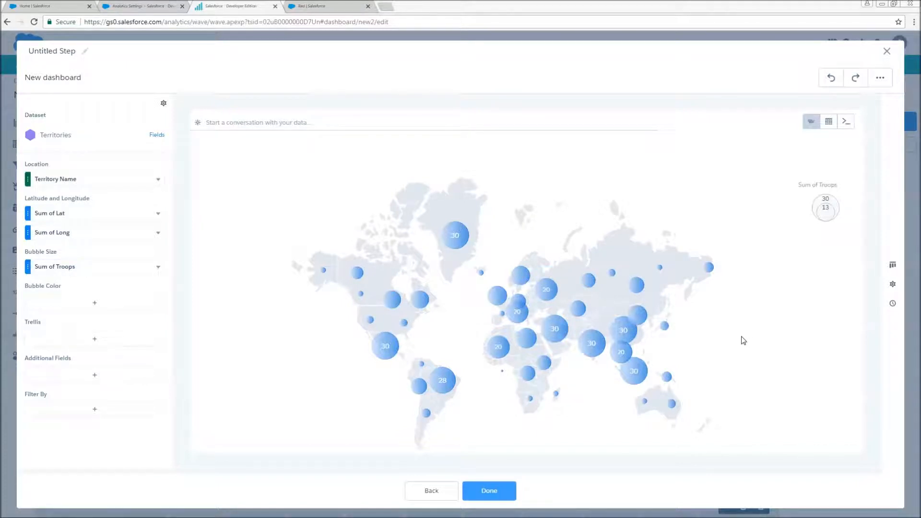
mouse_move(594, 369)
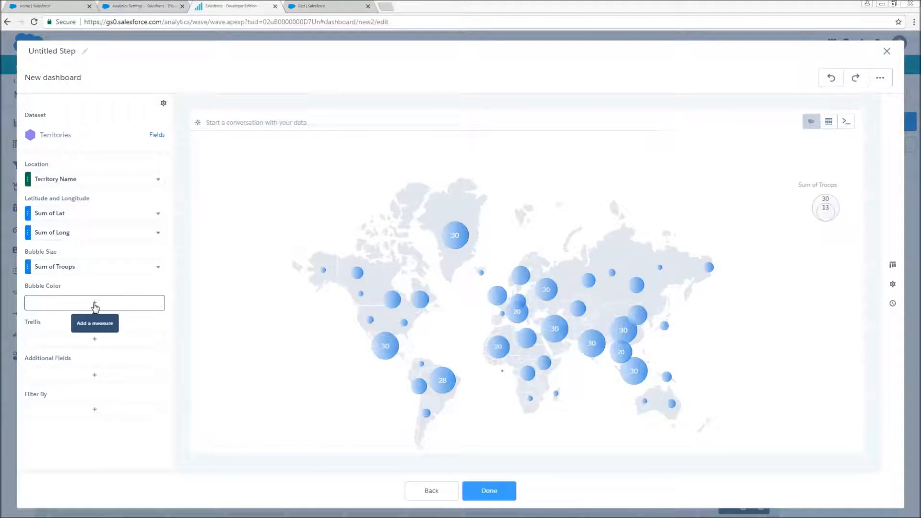
Colour the territory bubbles by Sum of Long.
click(94, 303)
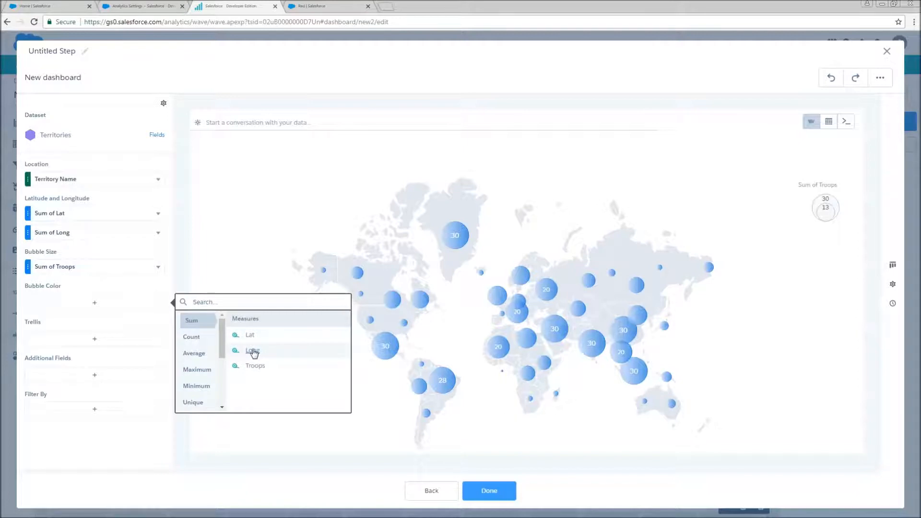
click(252, 351)
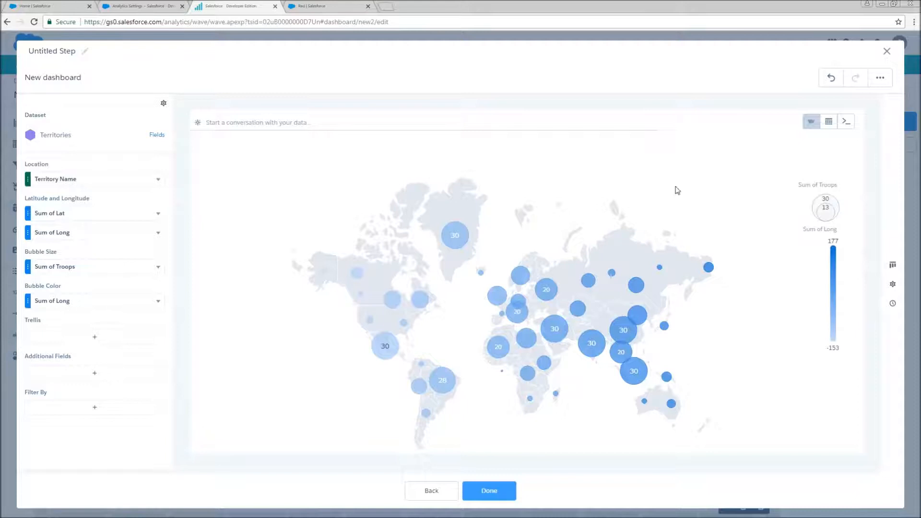
mouse_move(763, 400)
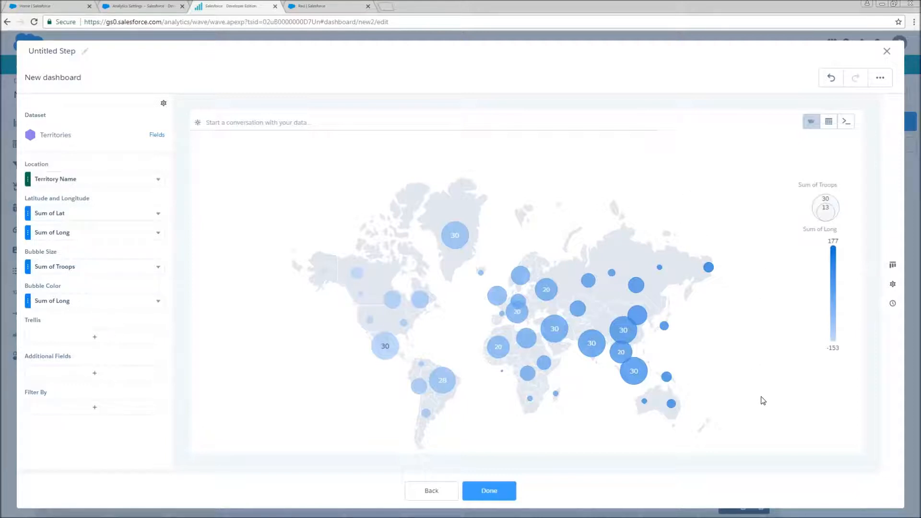
mouse_move(628, 462)
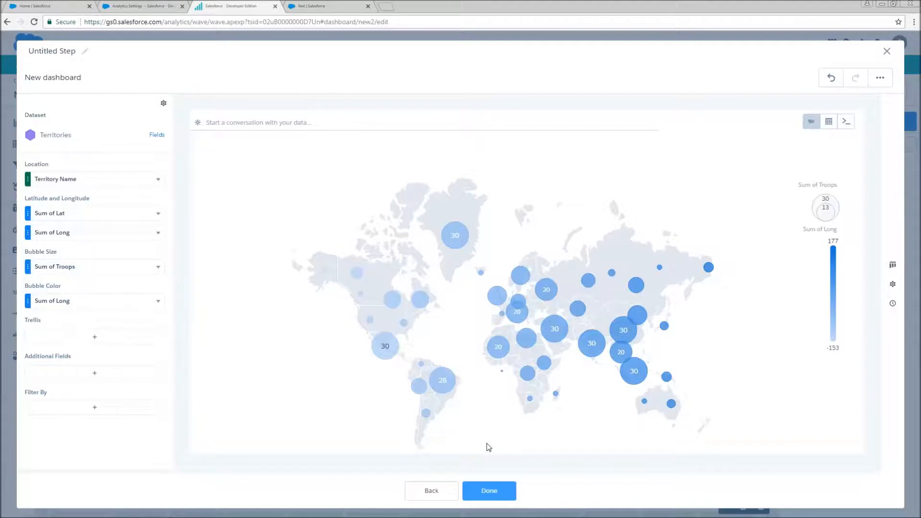
mouse_move(497, 309)
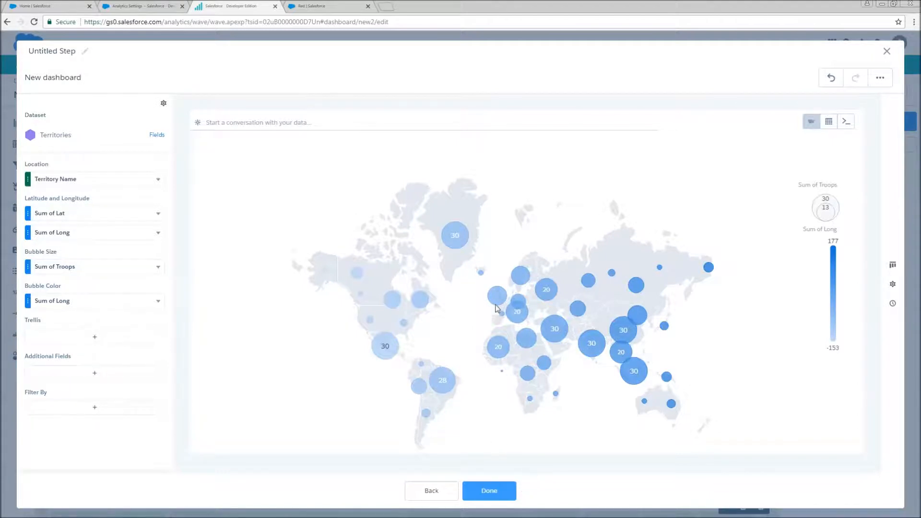
mouse_move(315, 206)
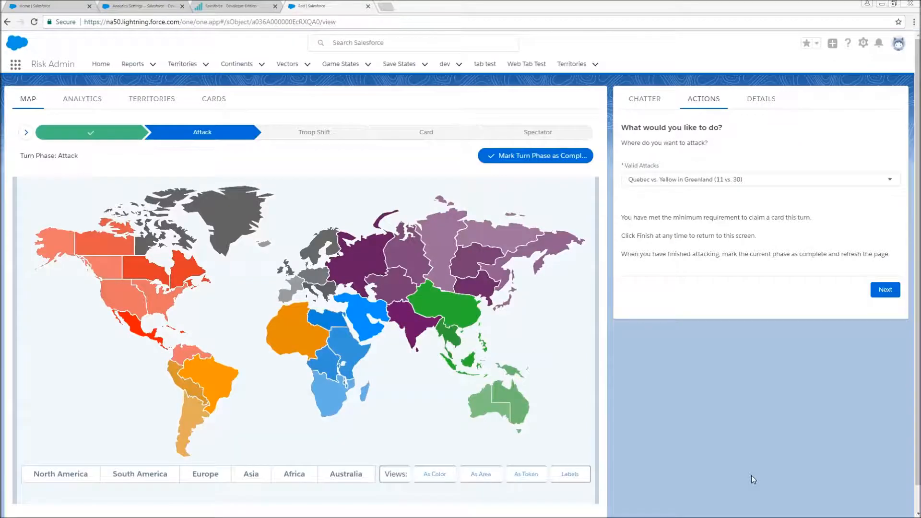
mouse_move(741, 477)
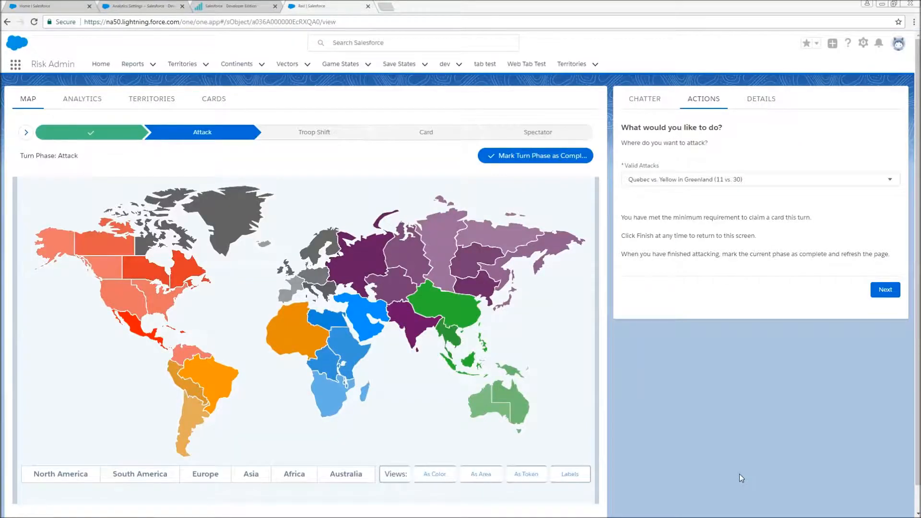
mouse_move(141, 299)
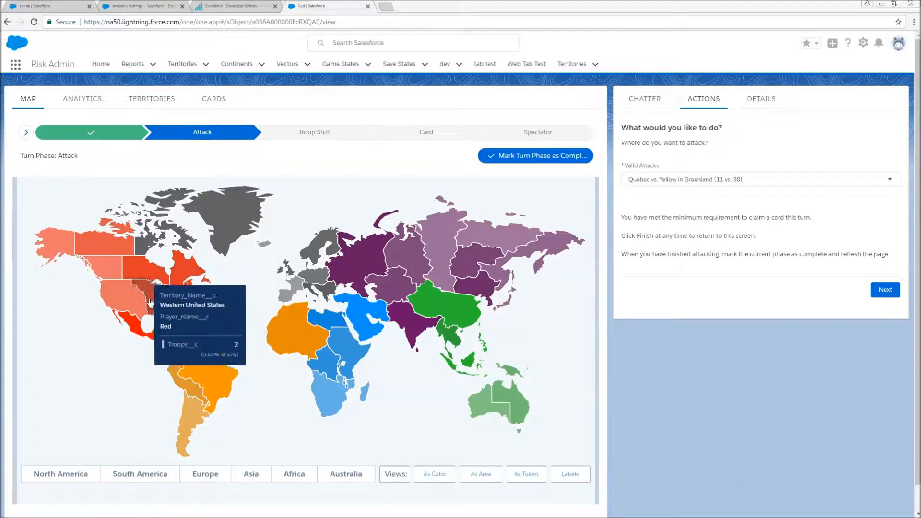
mouse_move(196, 310)
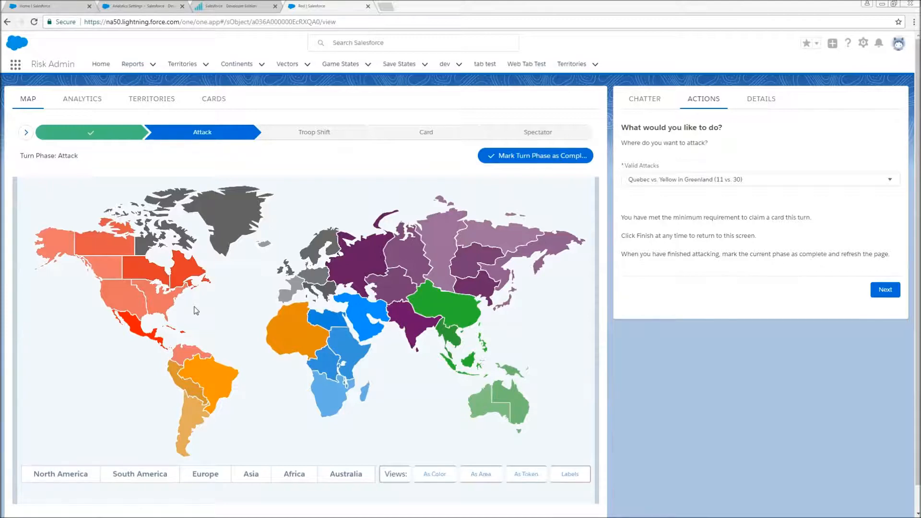
mouse_move(220, 308)
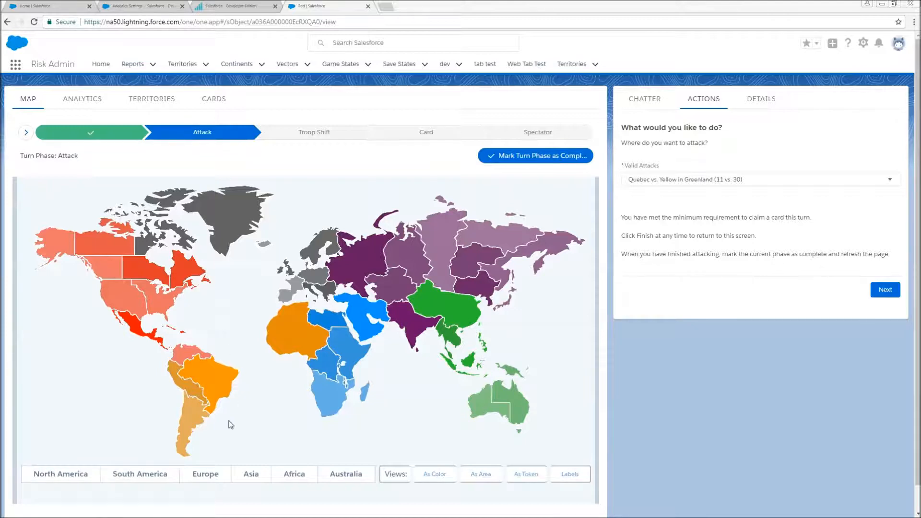
mouse_move(259, 400)
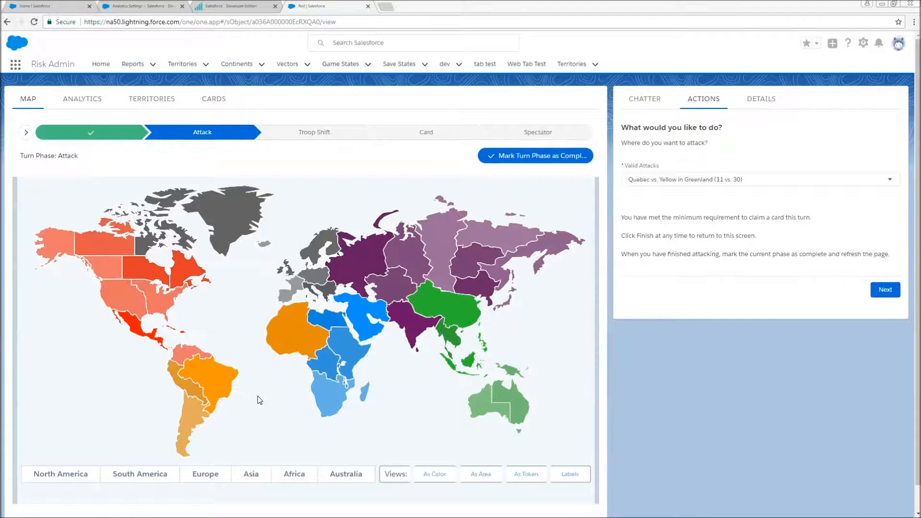
mouse_move(123, 453)
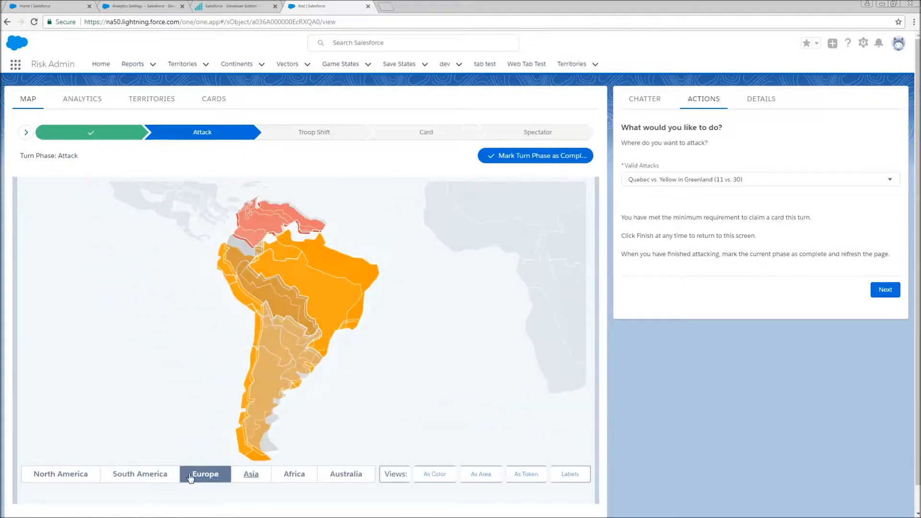
Zoom the Risk map to Europe and Asia, showing owner colours and troop-count labels.
click(294, 474)
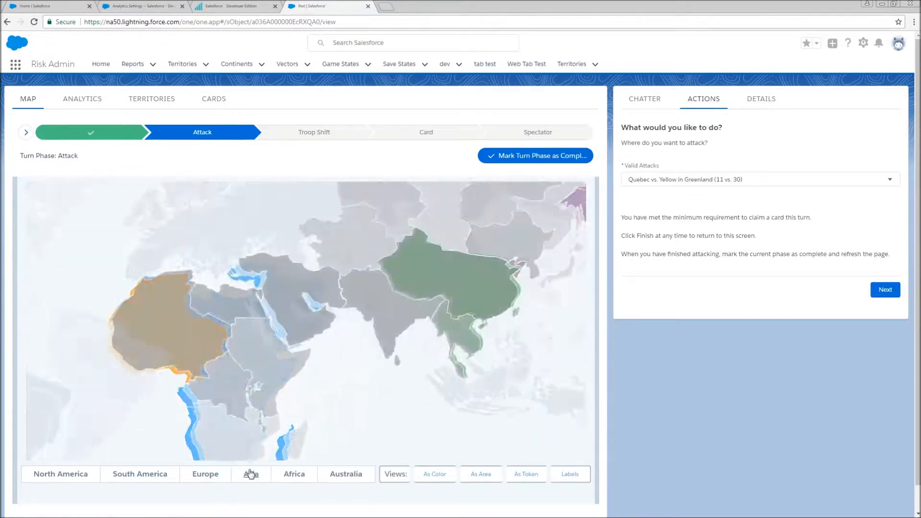
click(434, 474)
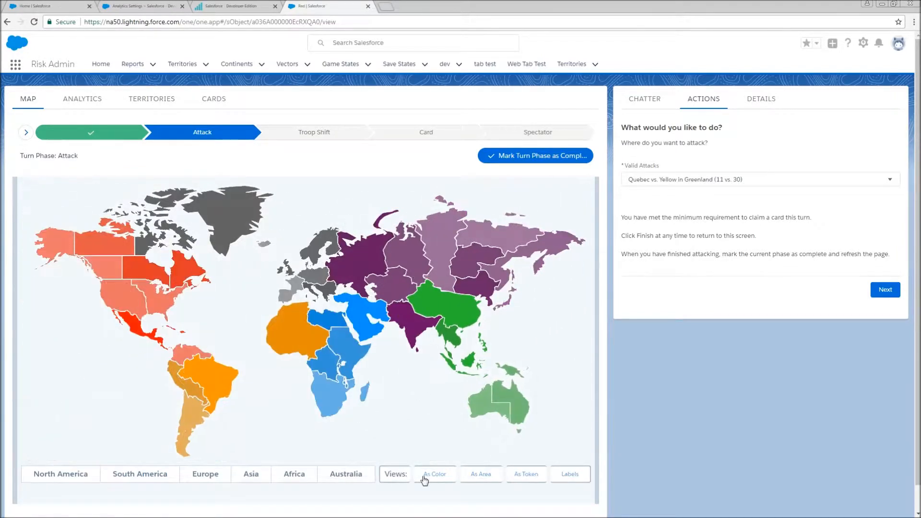
click(480, 474)
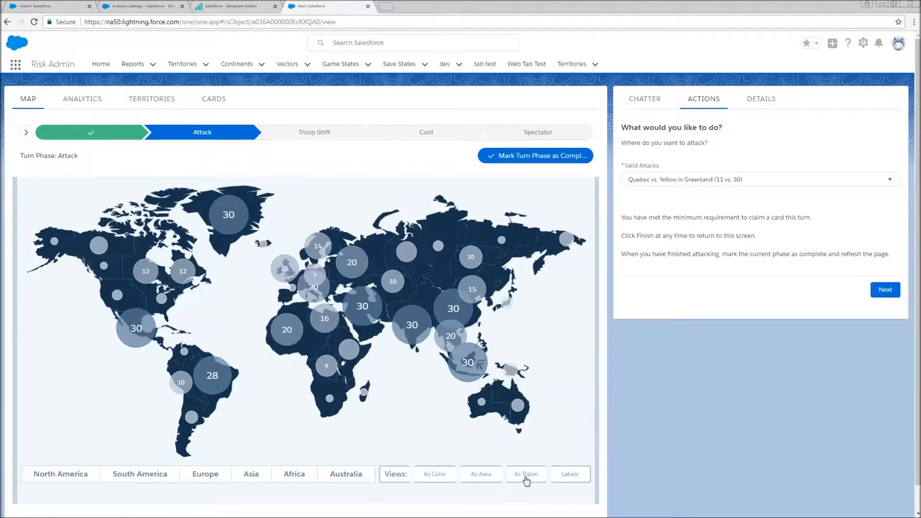
click(569, 474)
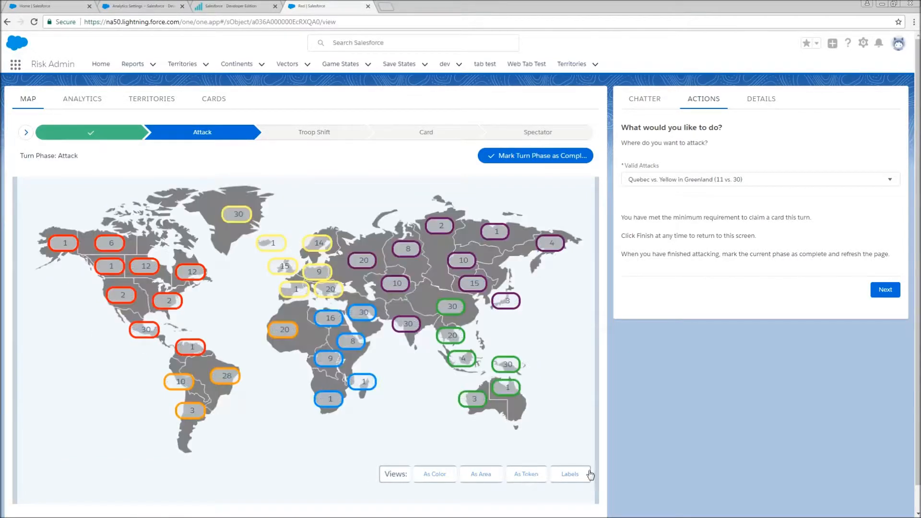
click(568, 474)
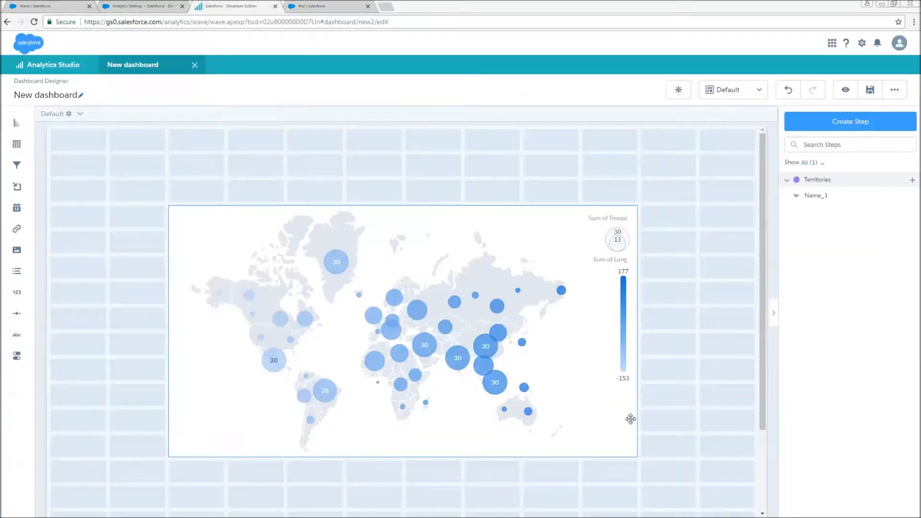
Add custom tooltip text 'This is my' to the geo map and preview the dashboard.
click(403, 329)
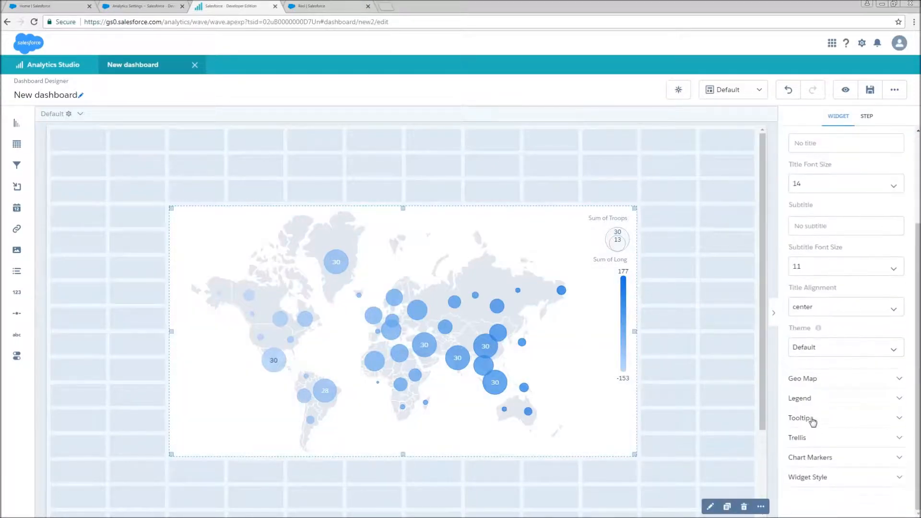
click(799, 417)
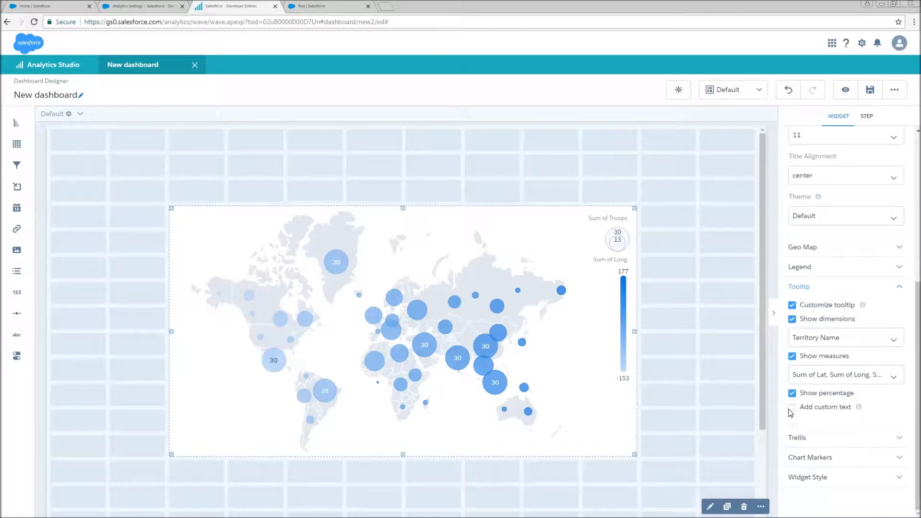
click(793, 407)
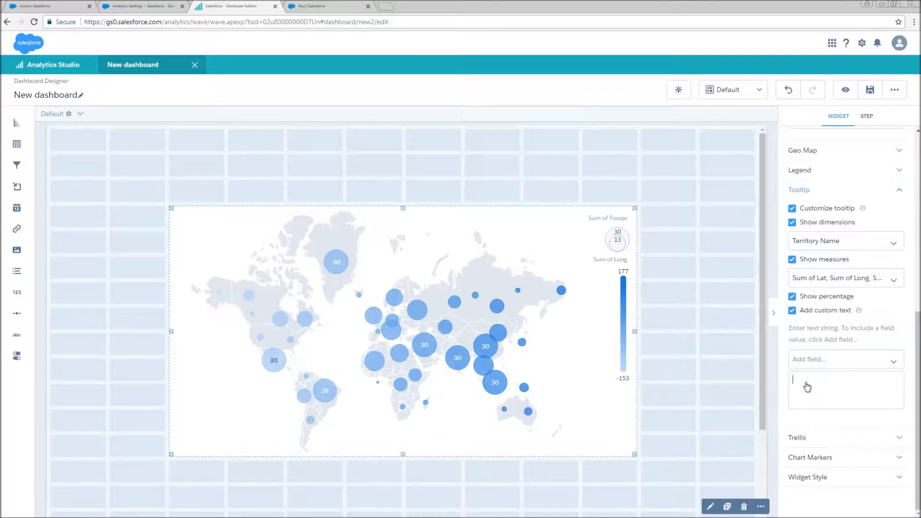
text(This is my)
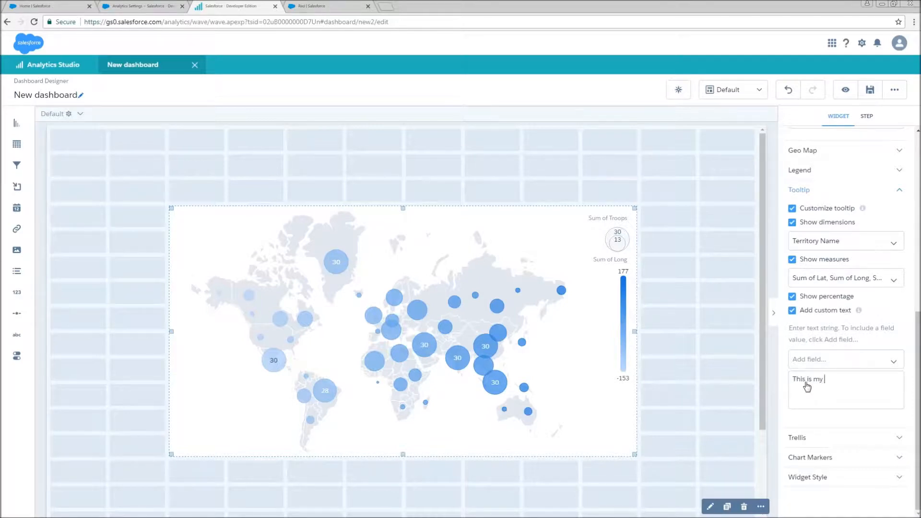
click(866, 116)
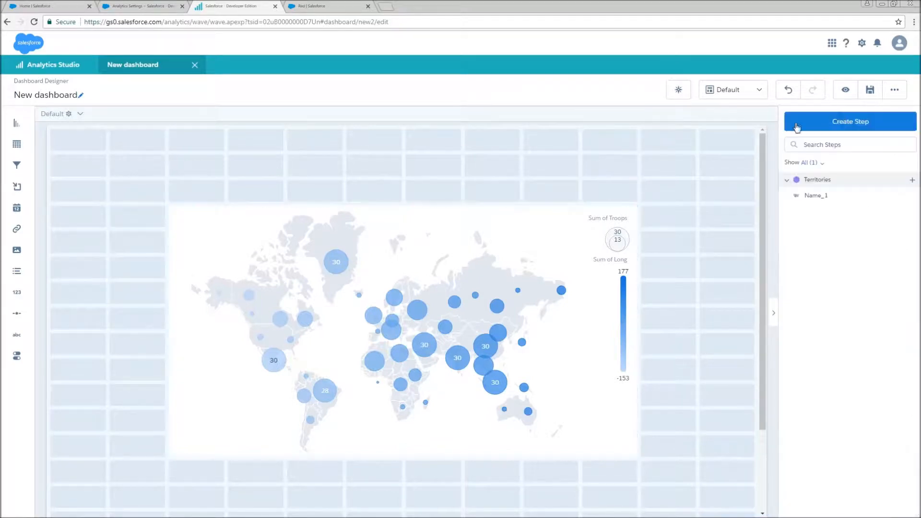
click(845, 89)
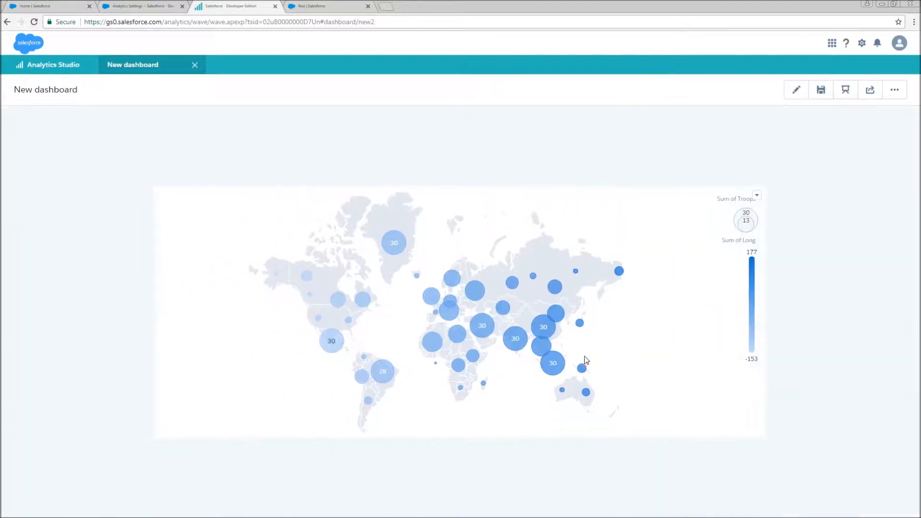
mouse_move(553, 363)
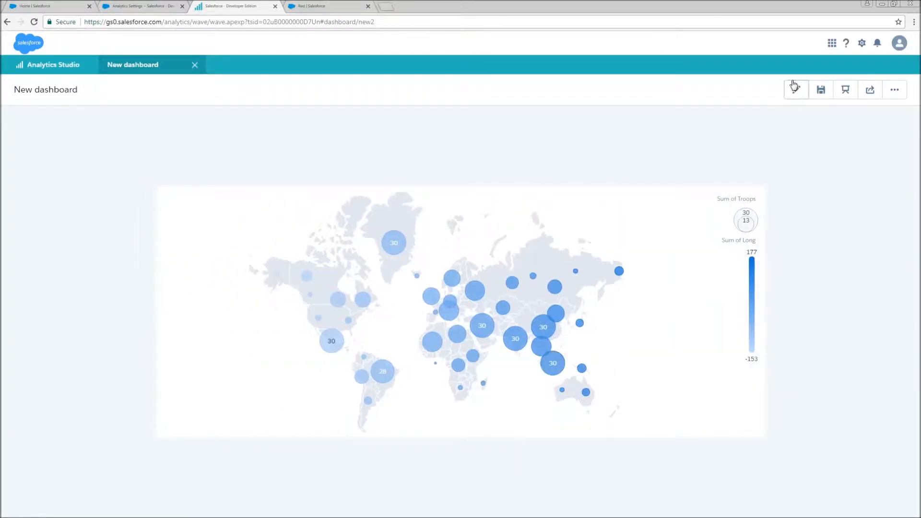
Return to edit mode, select the geo map, and open its chart-marker editor.
click(796, 89)
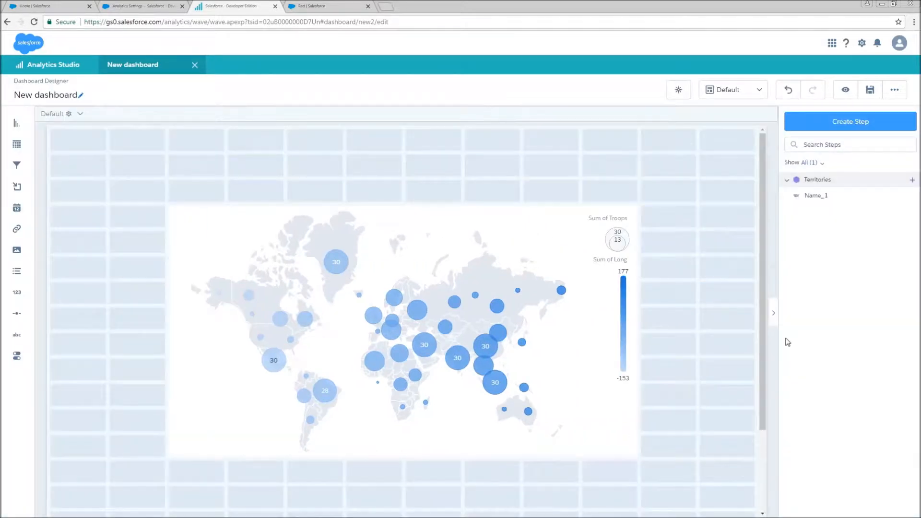
click(400, 329)
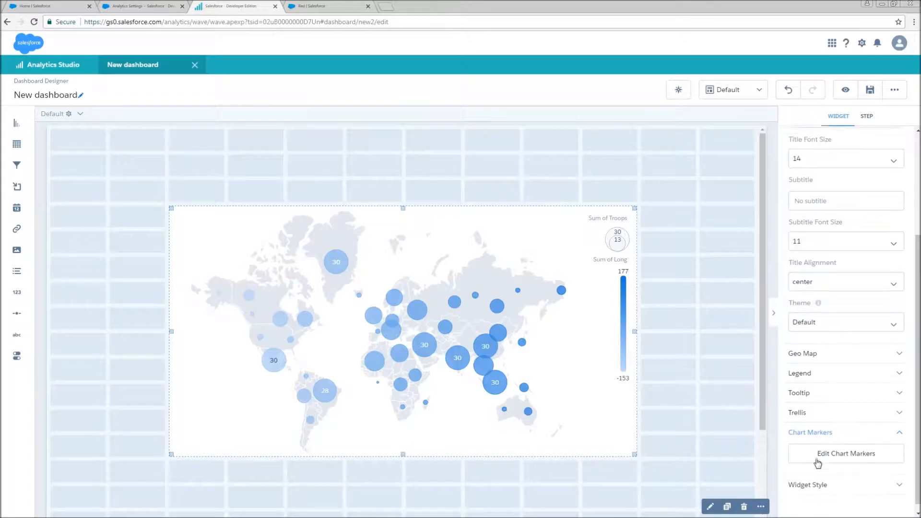
click(845, 453)
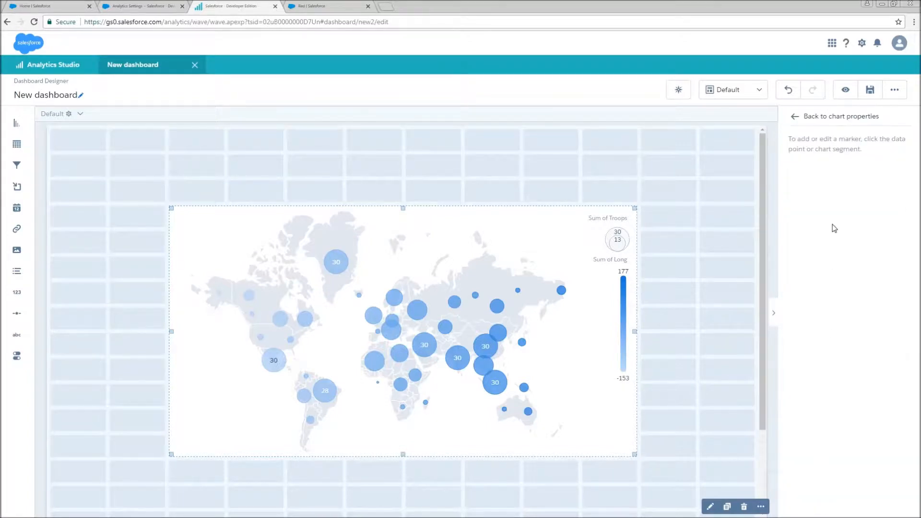
mouse_move(463, 319)
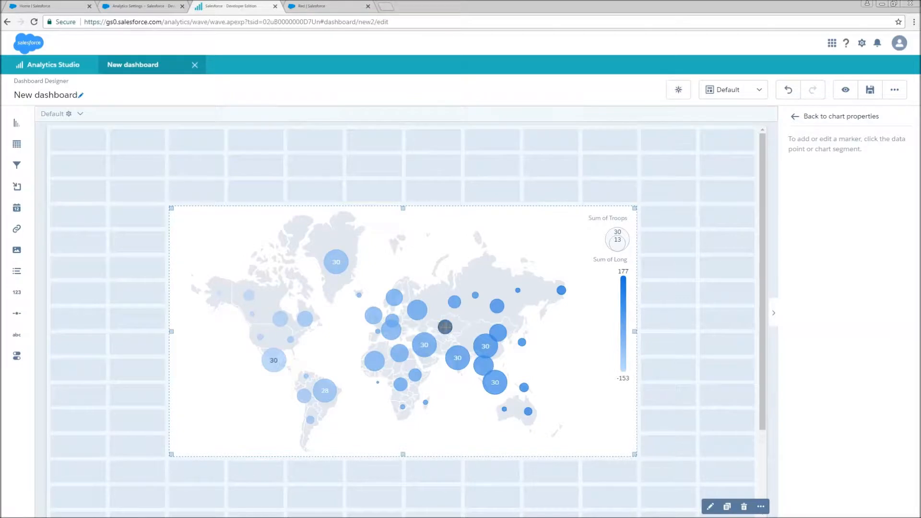
mouse_move(445, 328)
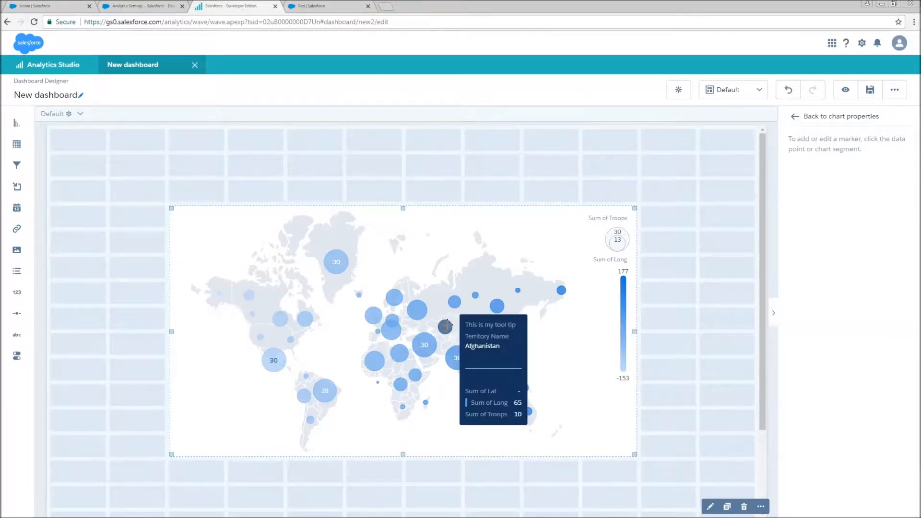
Place a marker on Afghanistan with custom tooltip text 'Marker #1'.
click(444, 327)
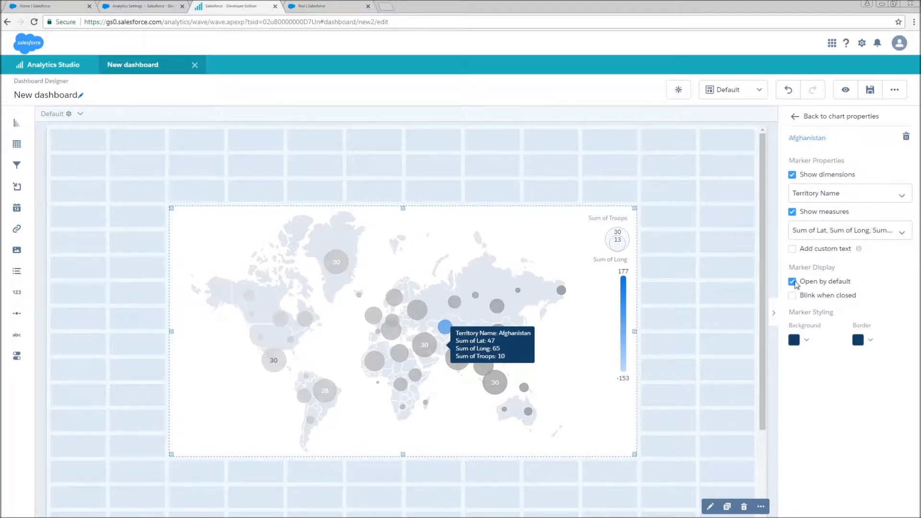
click(792, 249)
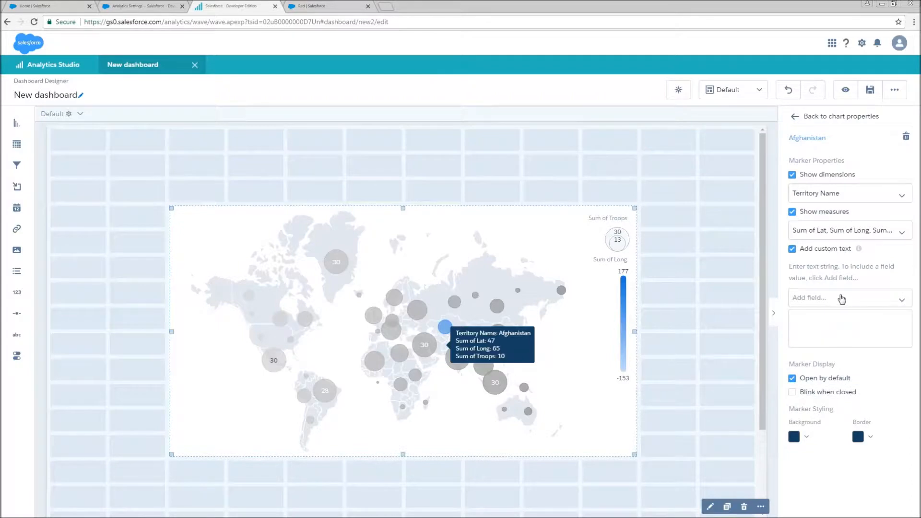
mouse_move(827, 354)
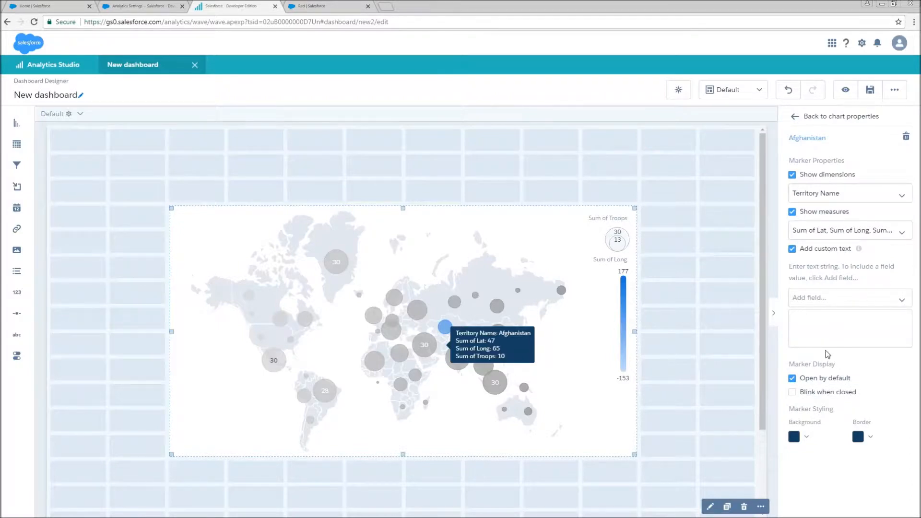
text(Marker)
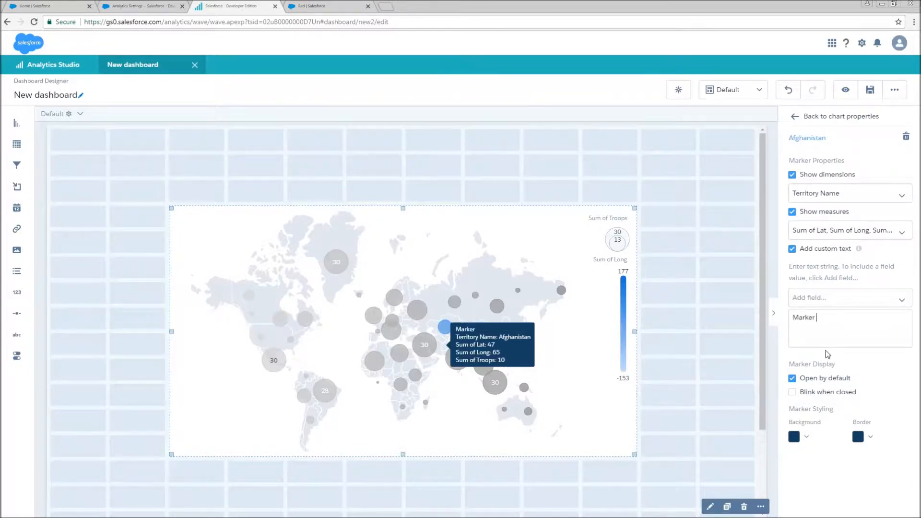
text(#)
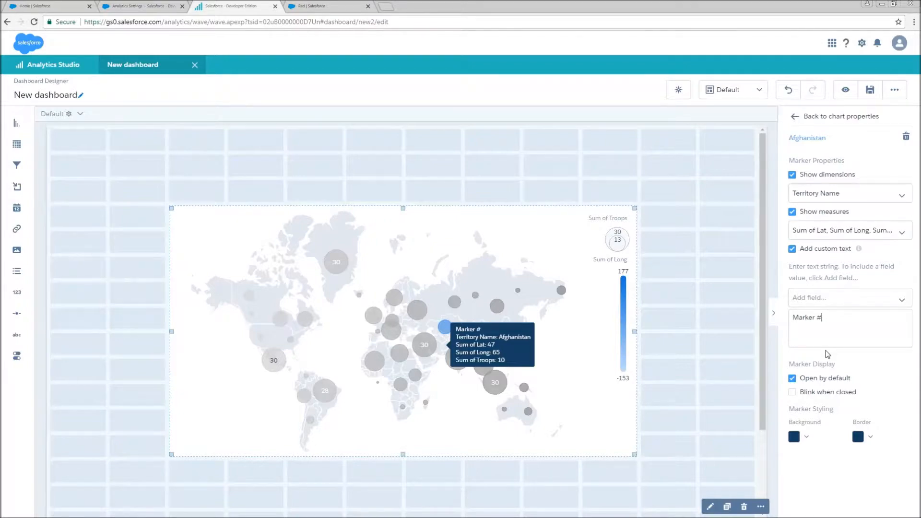
text(1)
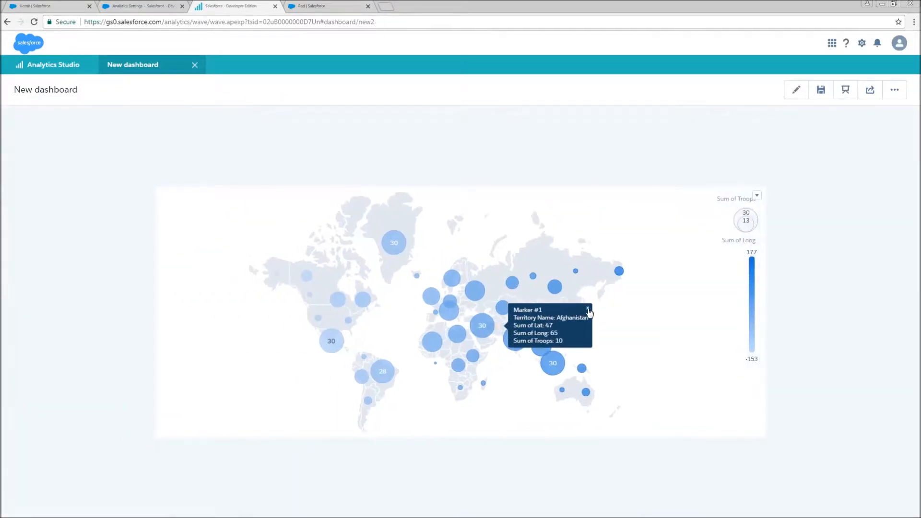
mouse_move(505, 328)
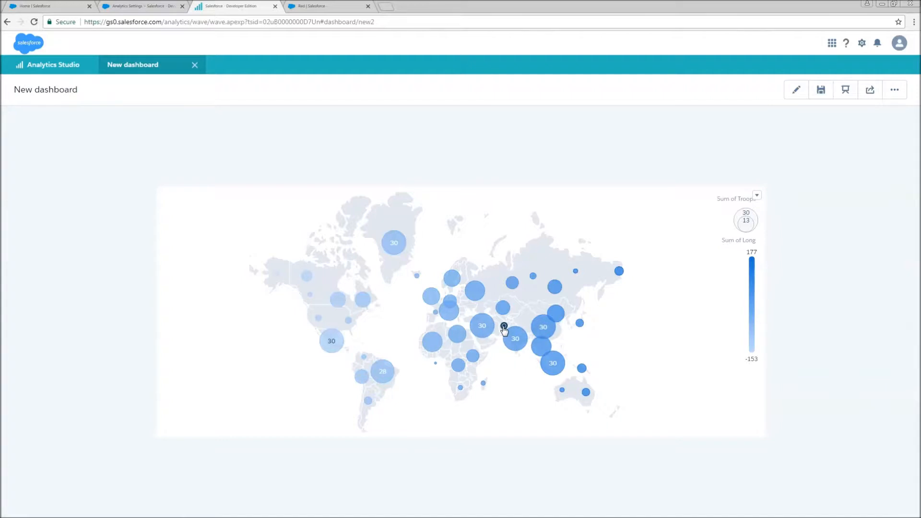
mouse_move(504, 327)
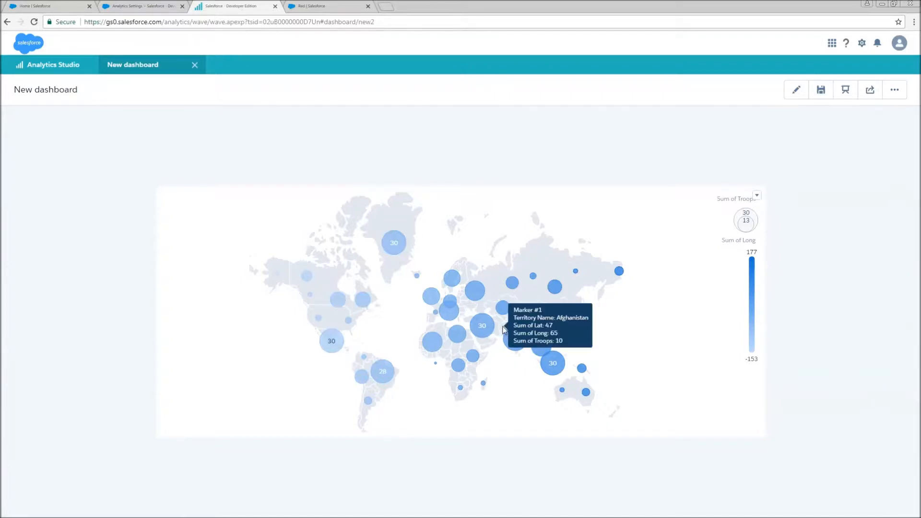
Return the Spring 18 test dashboard to edit mode.
click(796, 90)
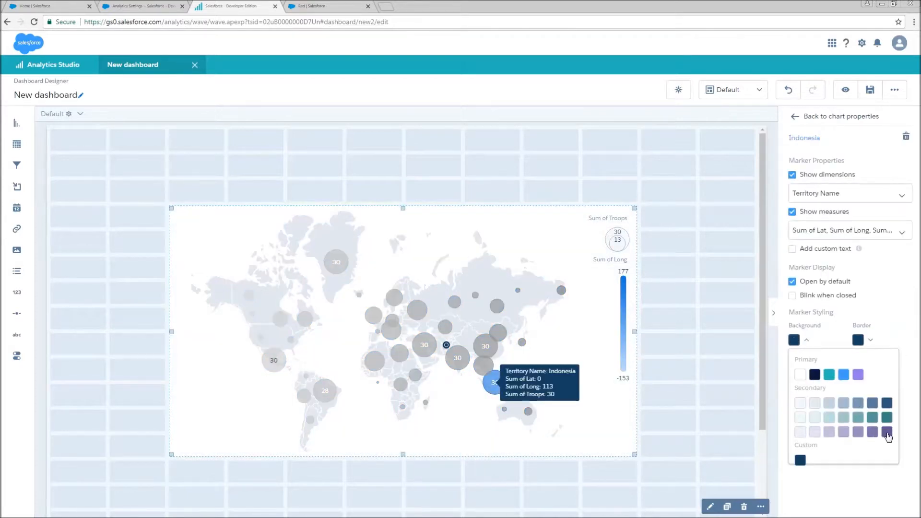
Give the Indonesia tooltip a purple background and preview the dashboard with both markers.
click(887, 432)
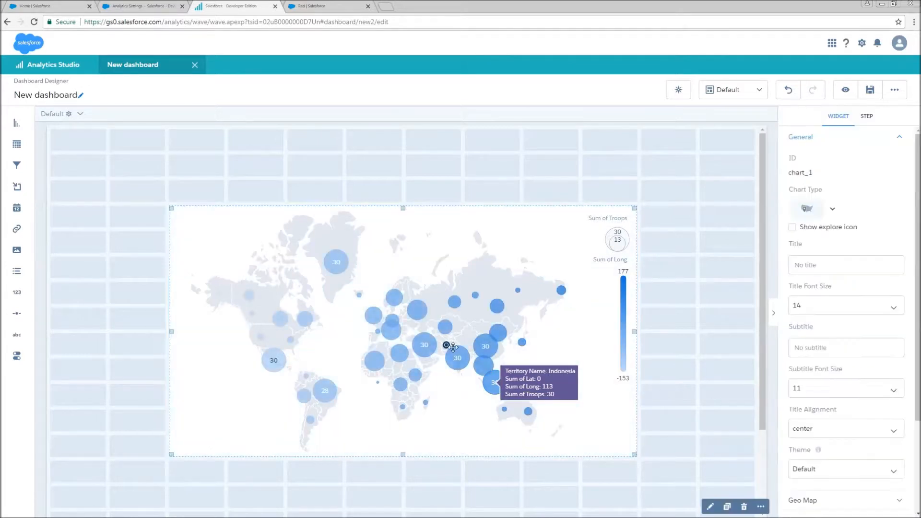
click(845, 90)
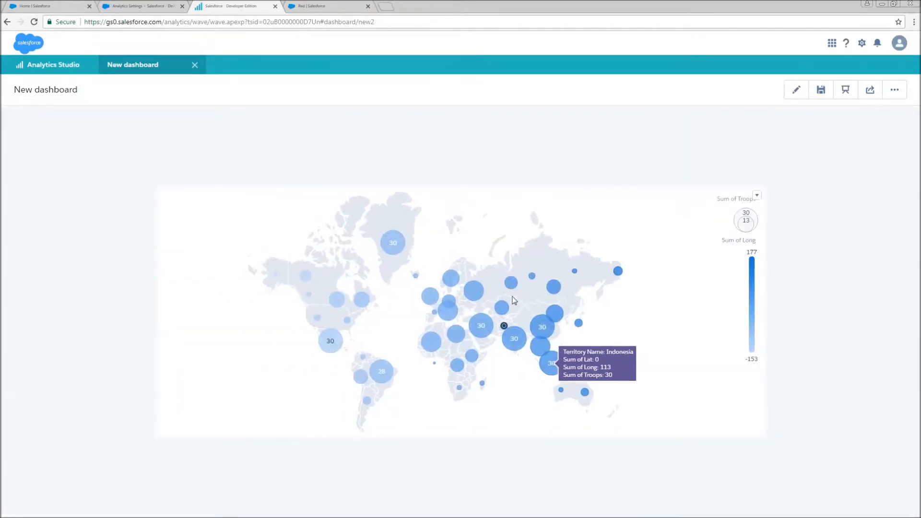
click(514, 338)
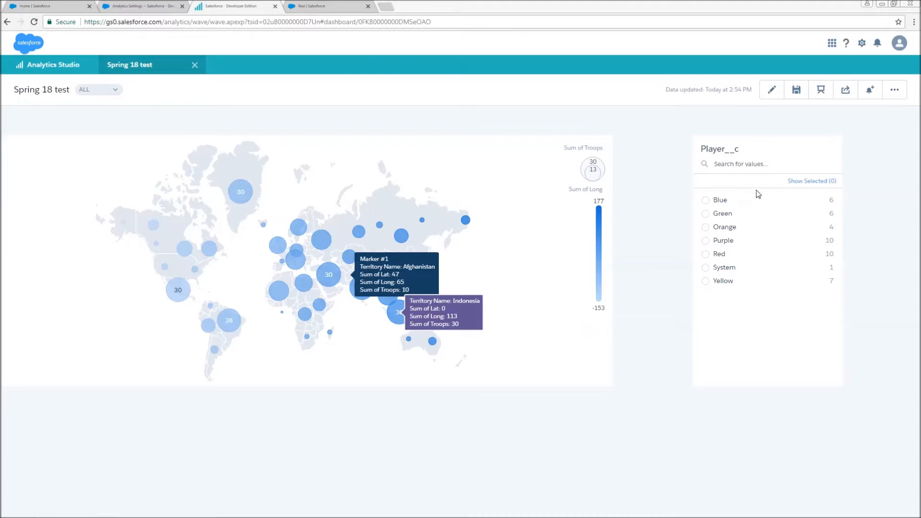
Filter the map by Player, trying Yellow and Purple before settling on Green.
click(706, 281)
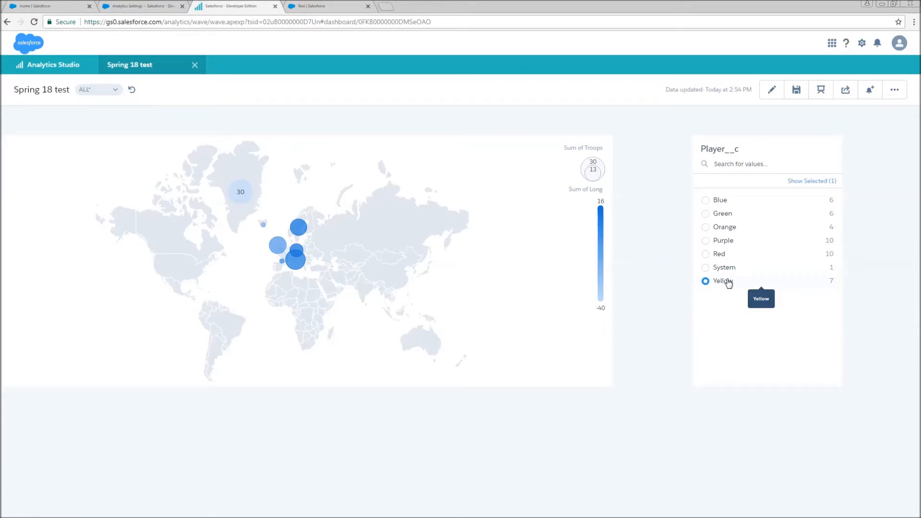
click(706, 280)
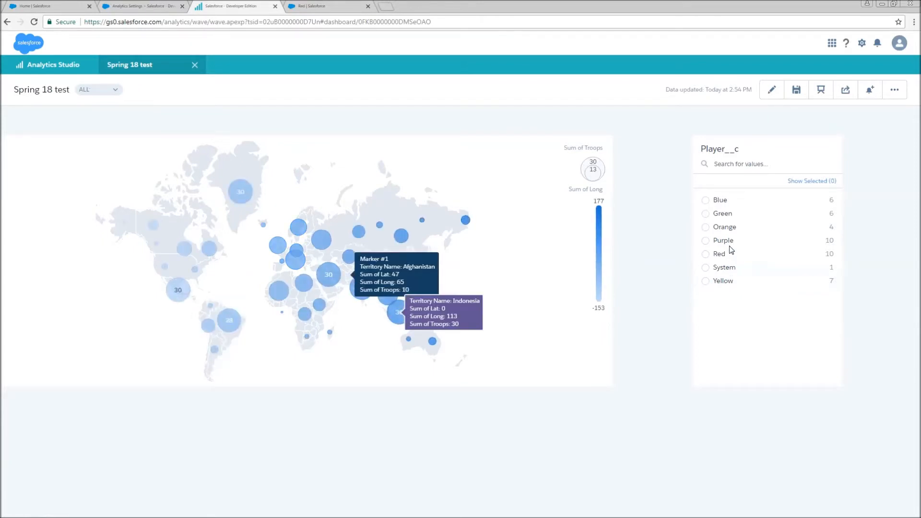
click(706, 241)
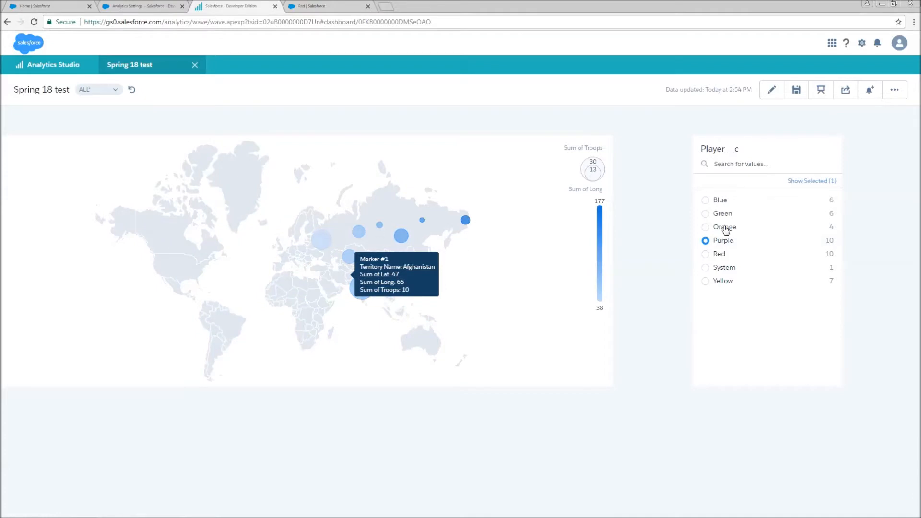
click(705, 213)
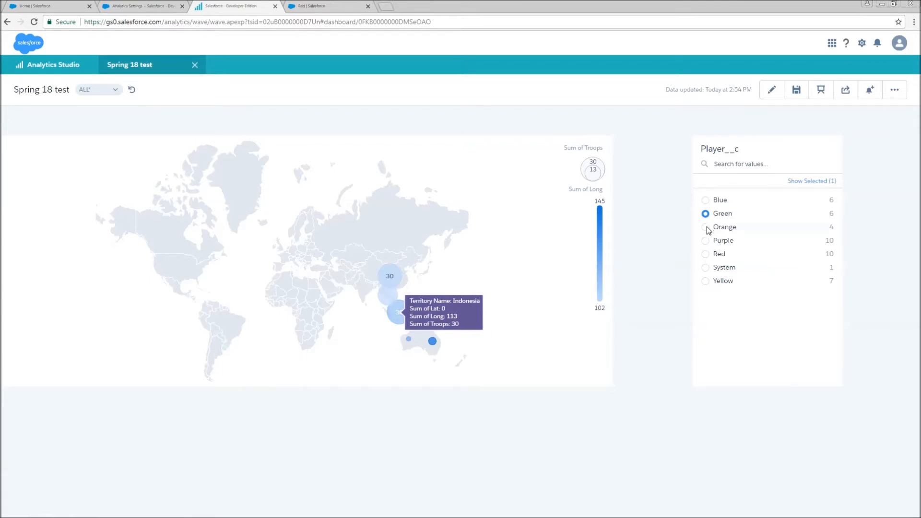
mouse_move(709, 254)
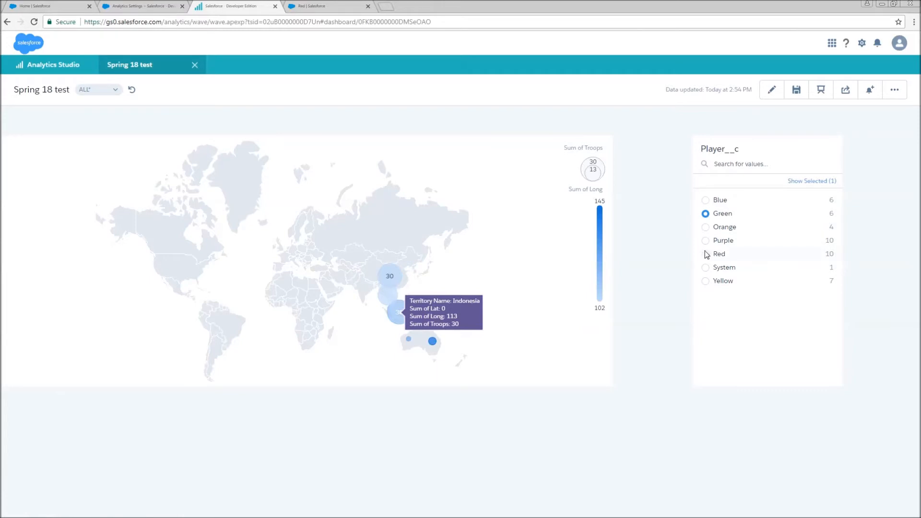
mouse_move(646, 253)
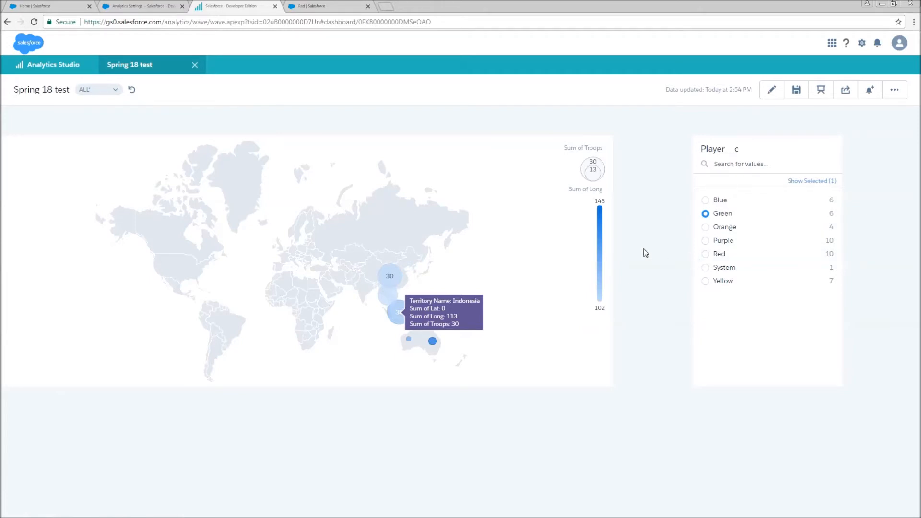
click(98, 89)
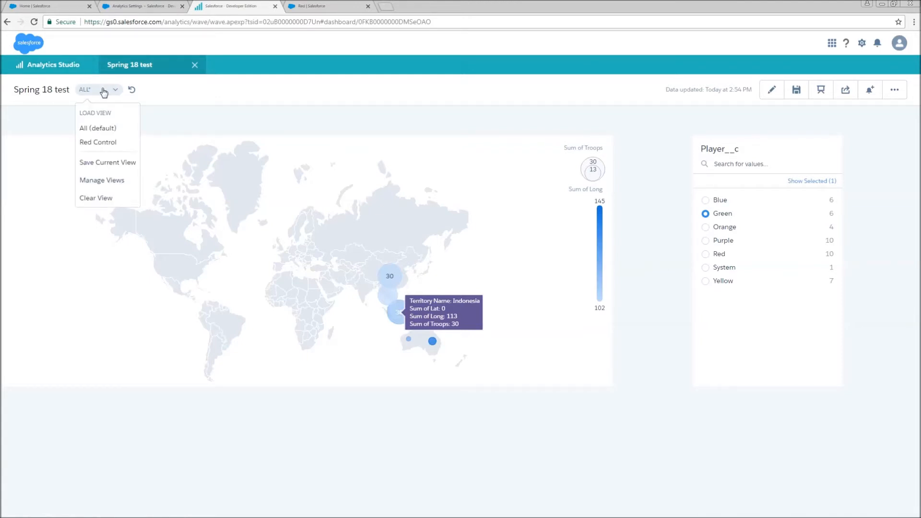
Load the Red Control view, switch back to All (default), then open Manage Views.
click(98, 142)
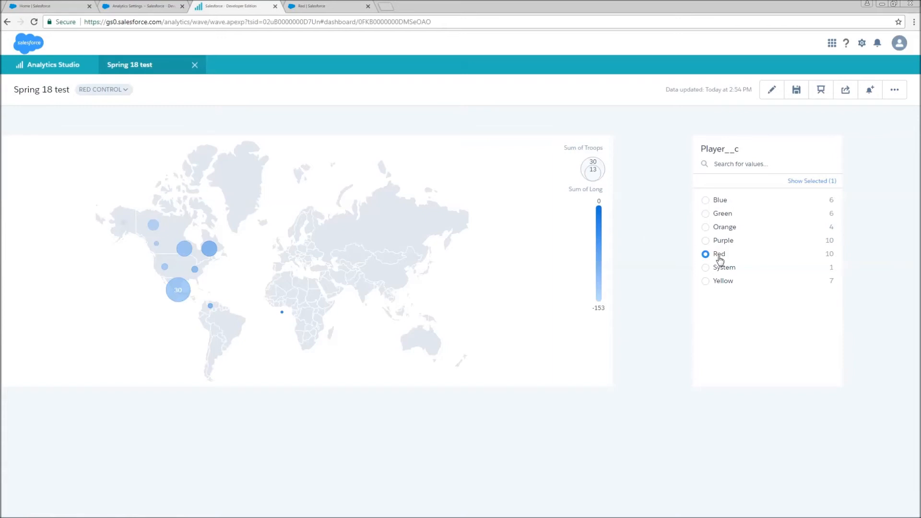
mouse_move(67, 55)
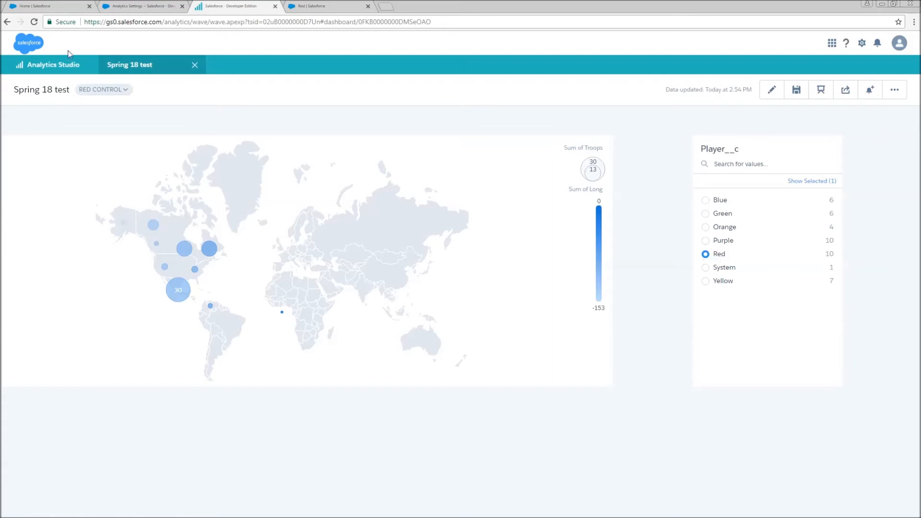
click(102, 90)
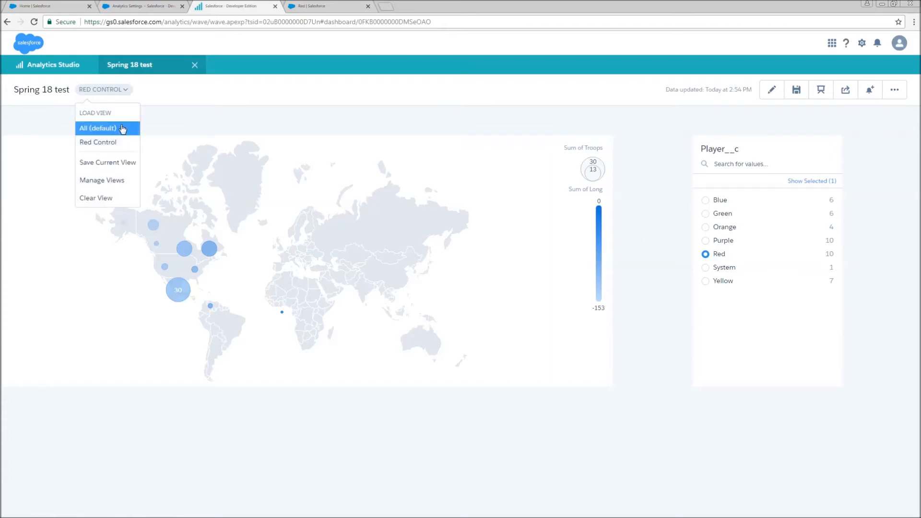
click(98, 128)
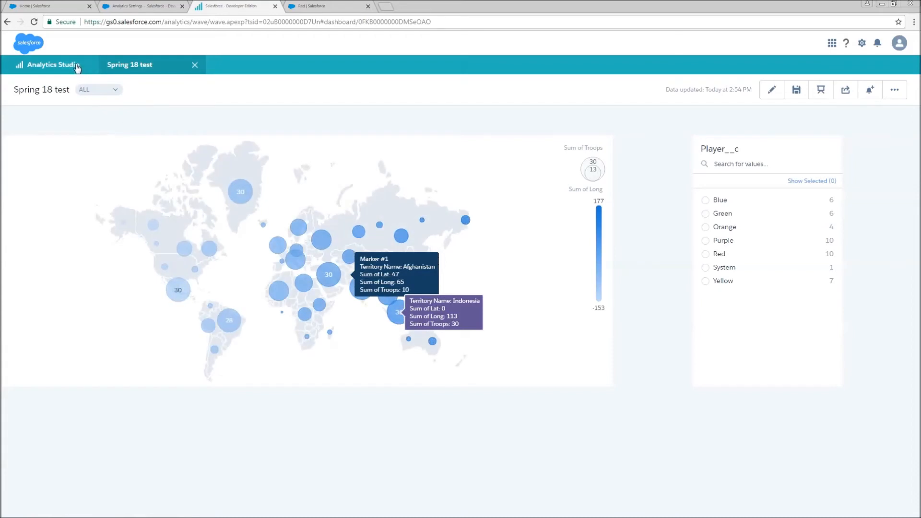
click(97, 90)
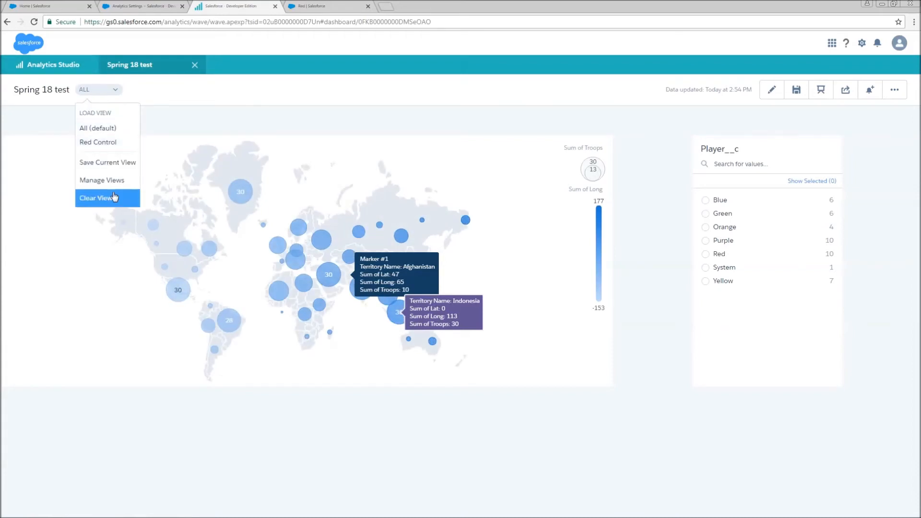
click(102, 180)
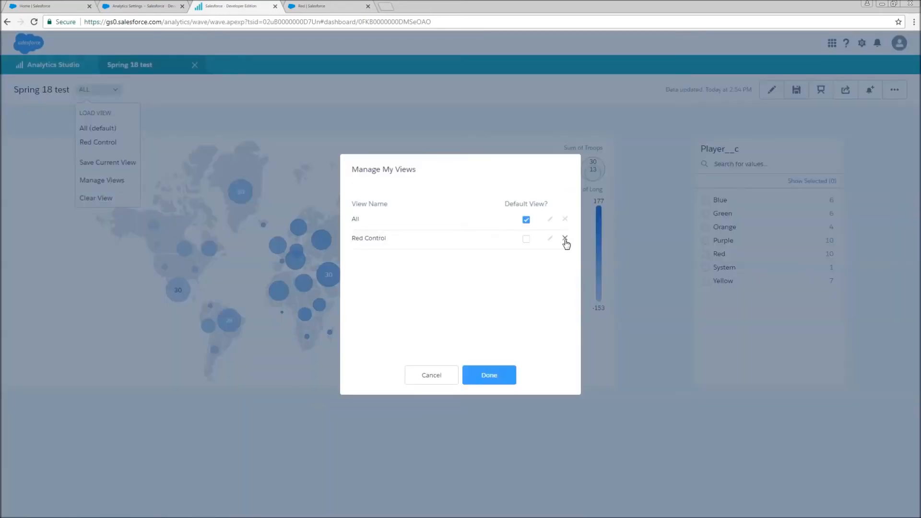